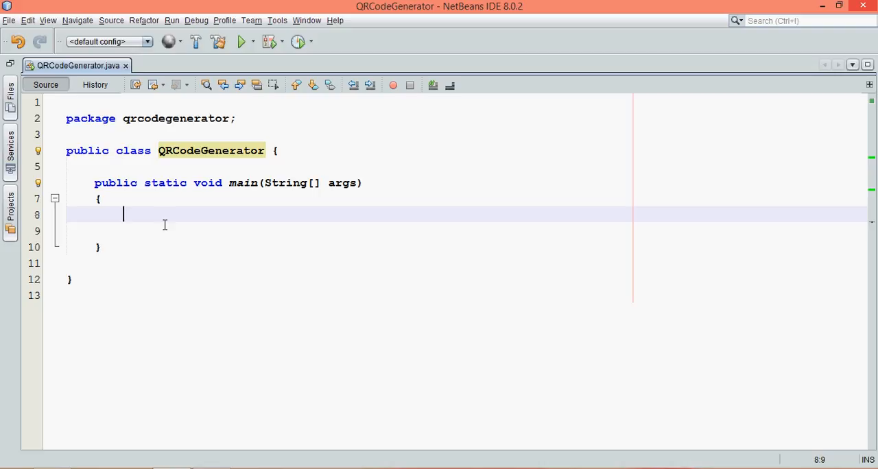
Step: Declare String details = "Navin Reddy : Channel Name : Telusko Learnings...." inside main
type("st")
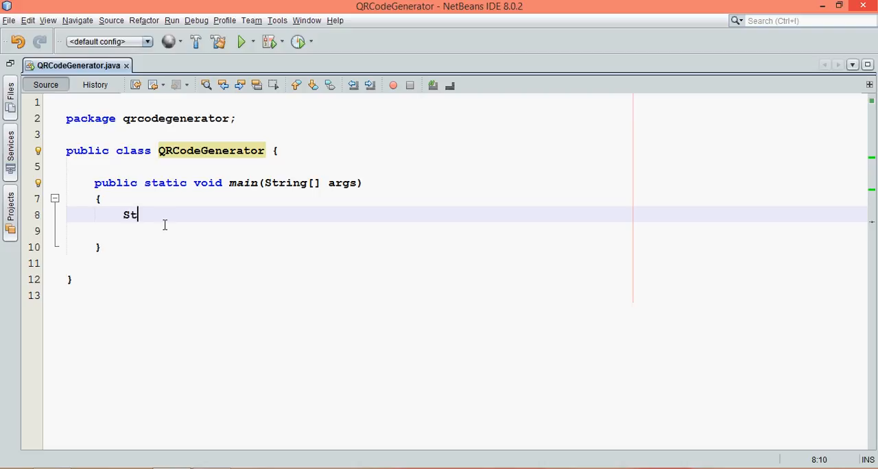
type("ring")
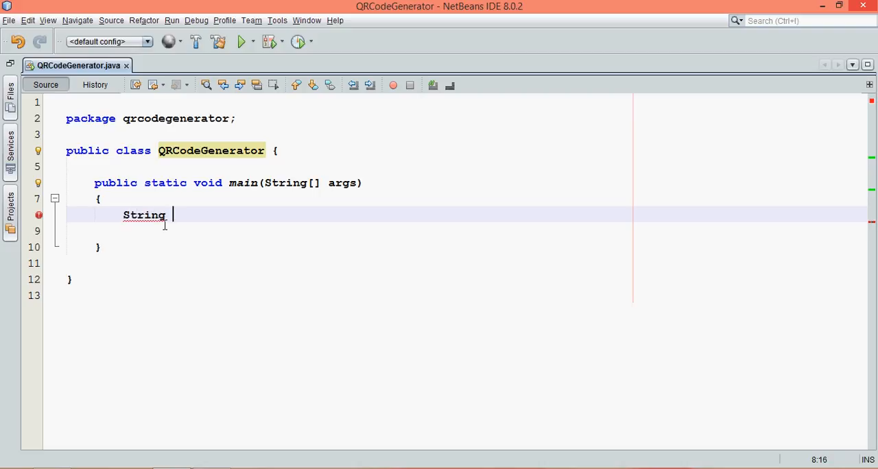
type("detail")
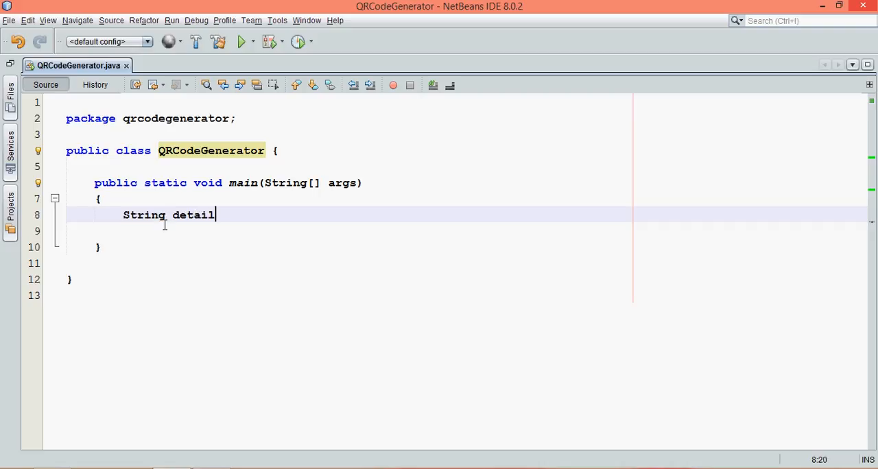
type("s = \"\"")
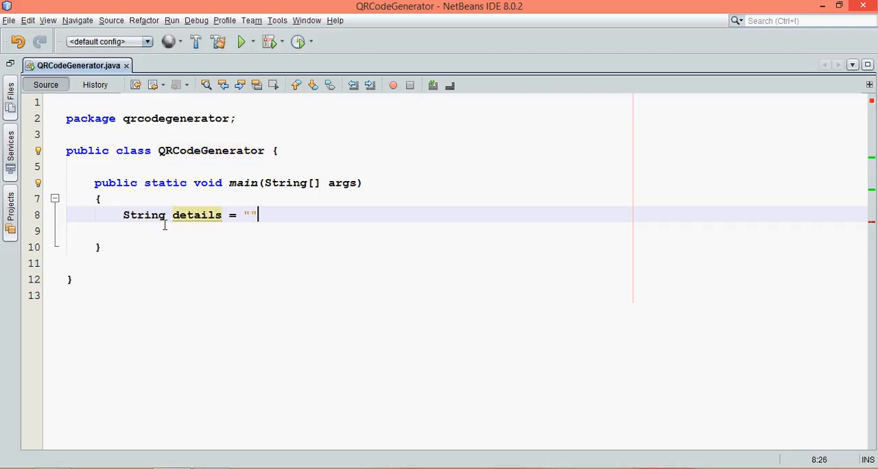
type(";")
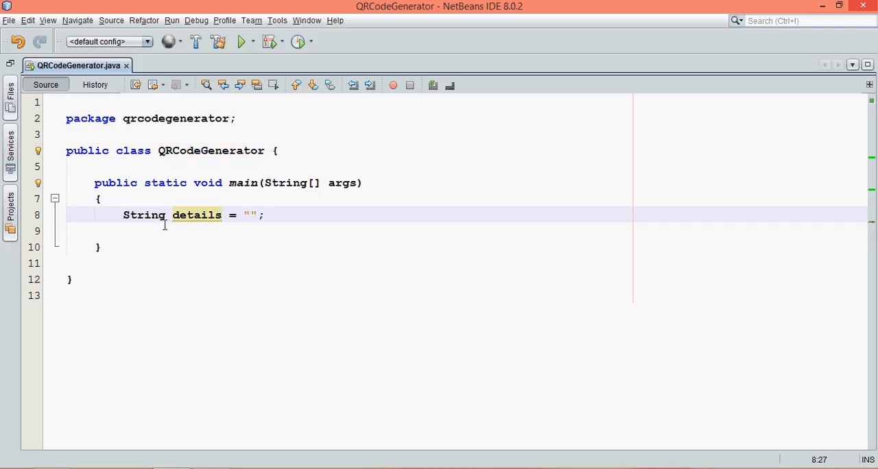
type("Navin Re")
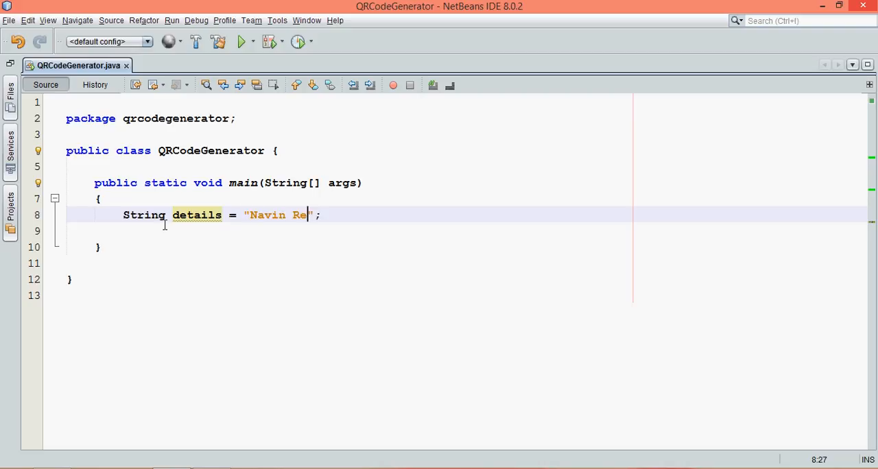
type("ddy : Ch")
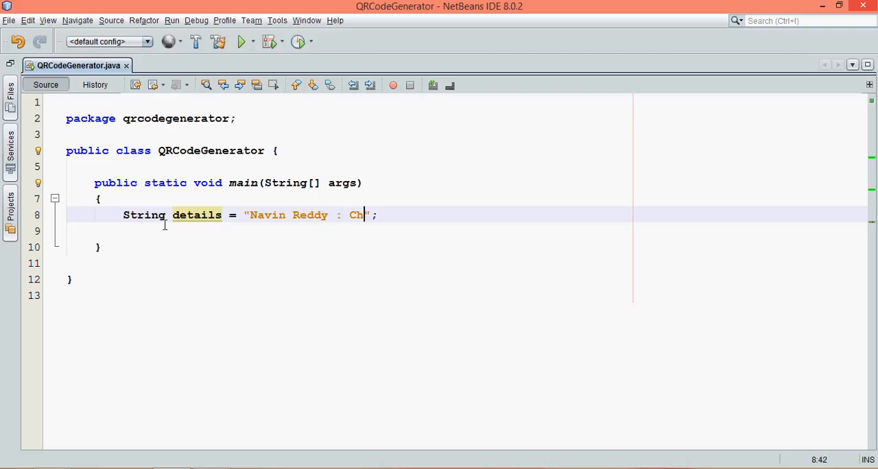
type("annel")
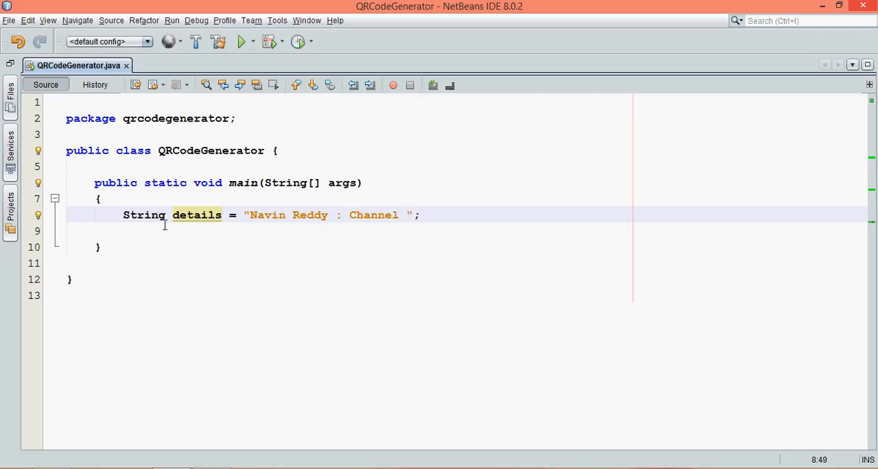
type("Name :")
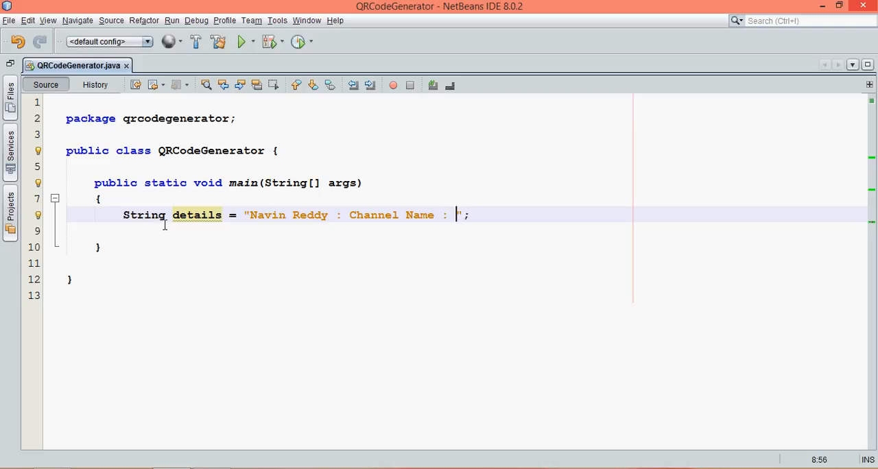
type("Telusko Learnngs")
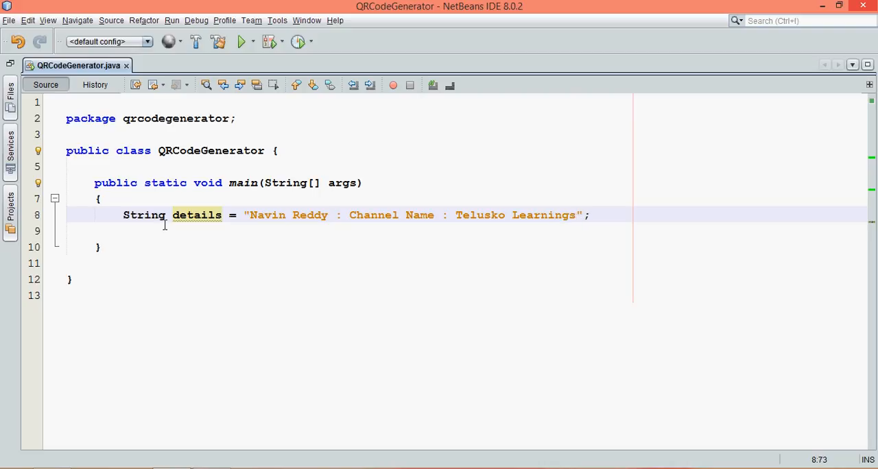
type("....")
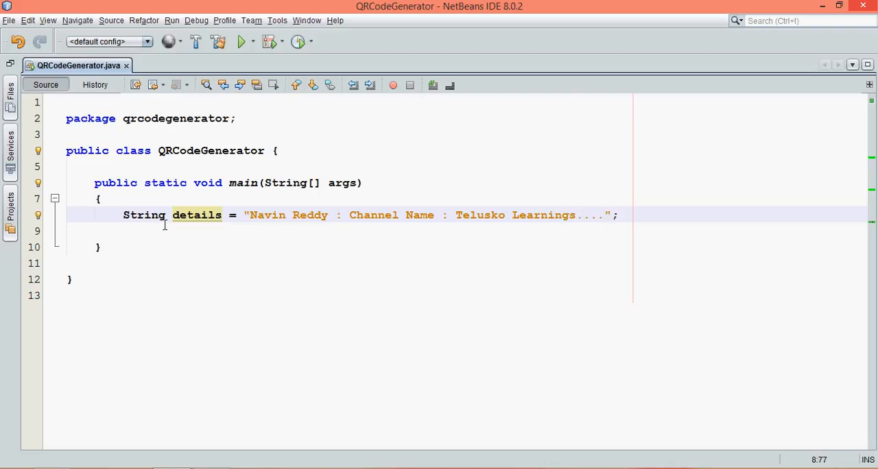
key("enter")
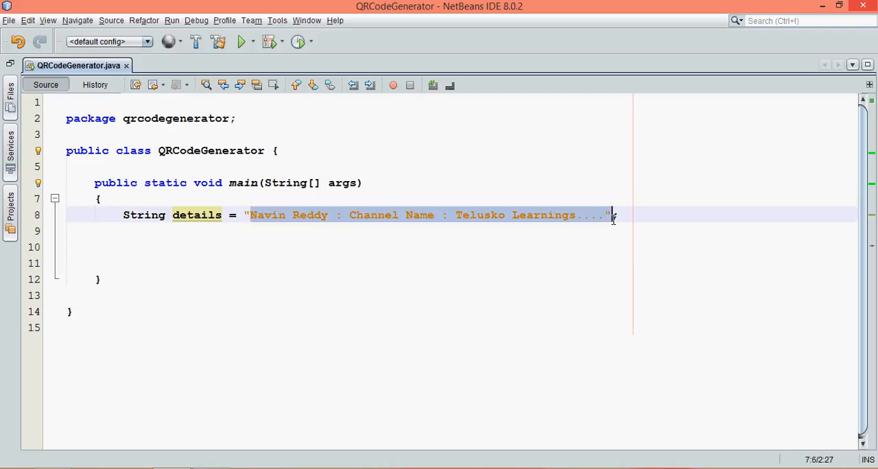
type("\";")
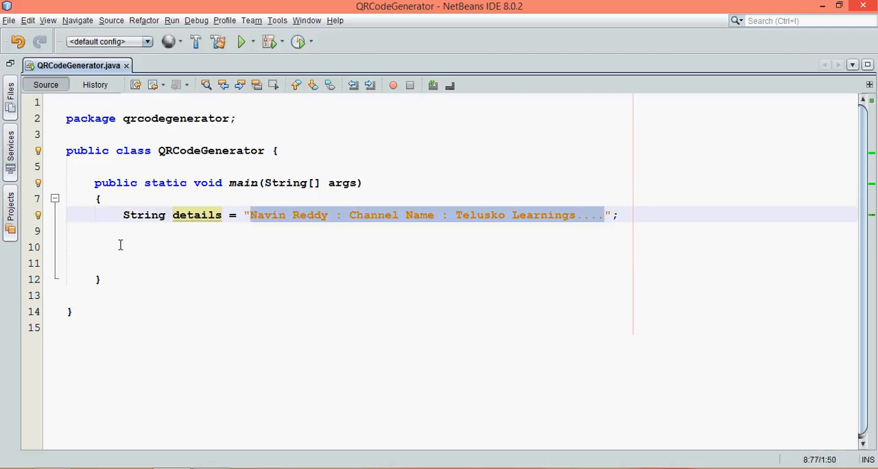
left_click(137, 247)
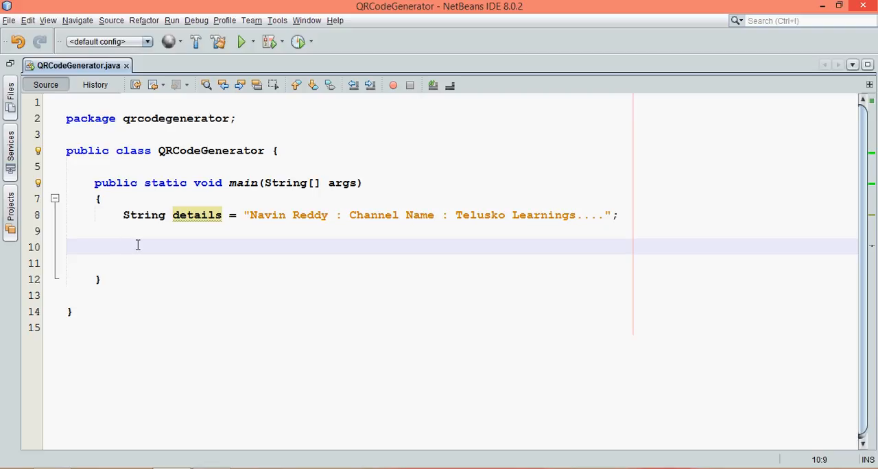
Step: Look over the qrgen-1.0, zxing-core-1.7 and zxing-j2se-1.7 jars in the QR_Generator_Libs folder
left_click(123, 245)
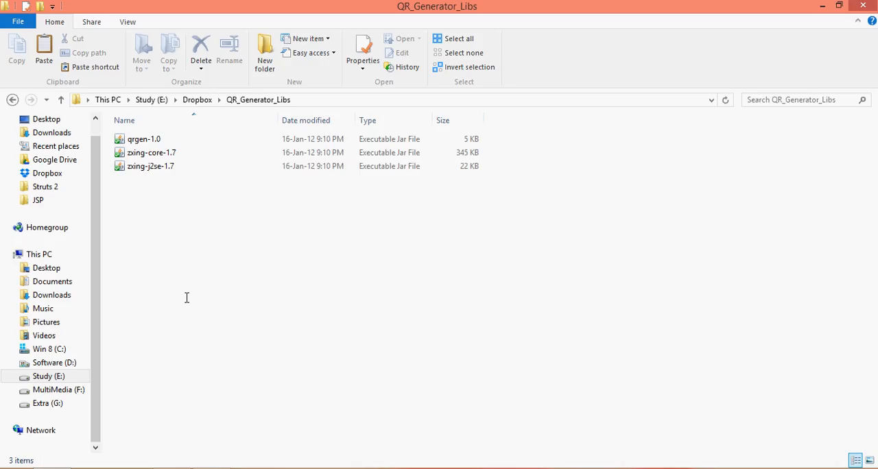
left_click(165, 152)
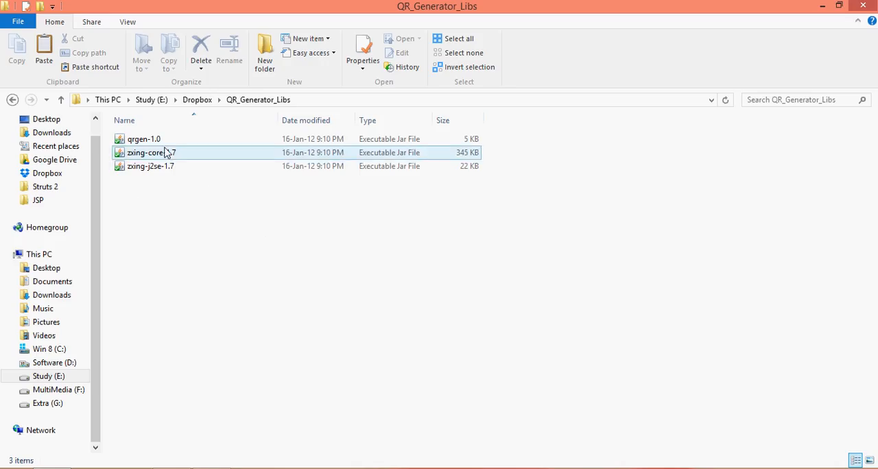
left_click(151, 152)
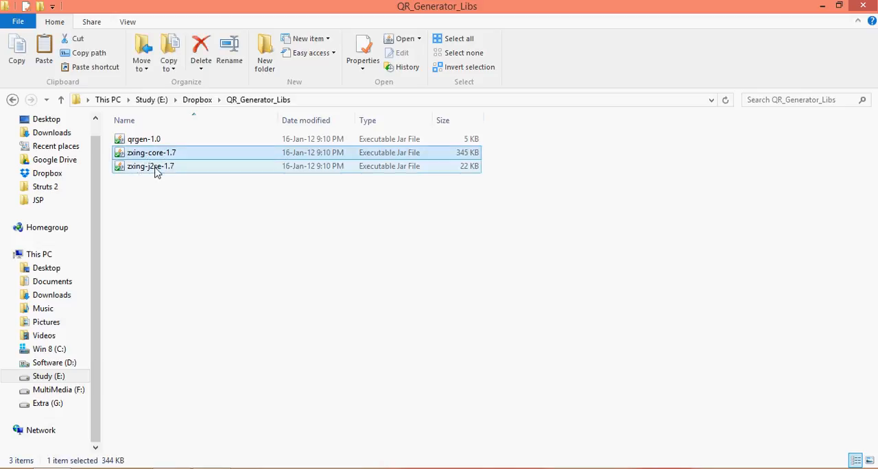
left_click(151, 152)
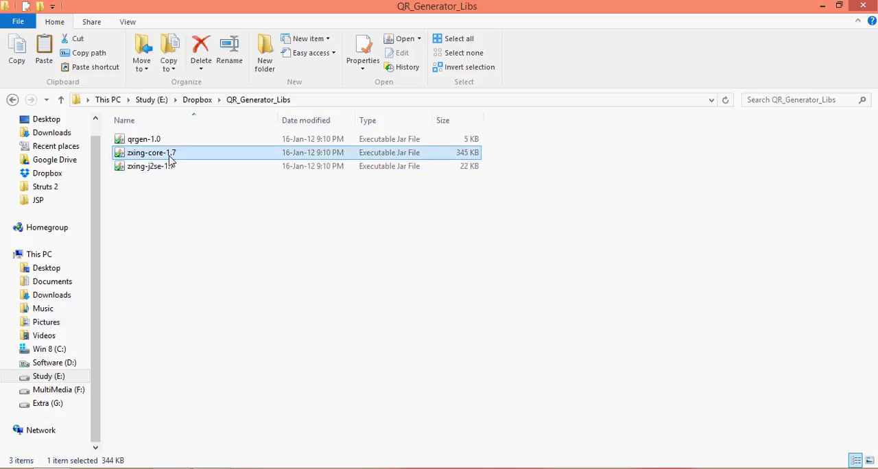
left_click(151, 166)
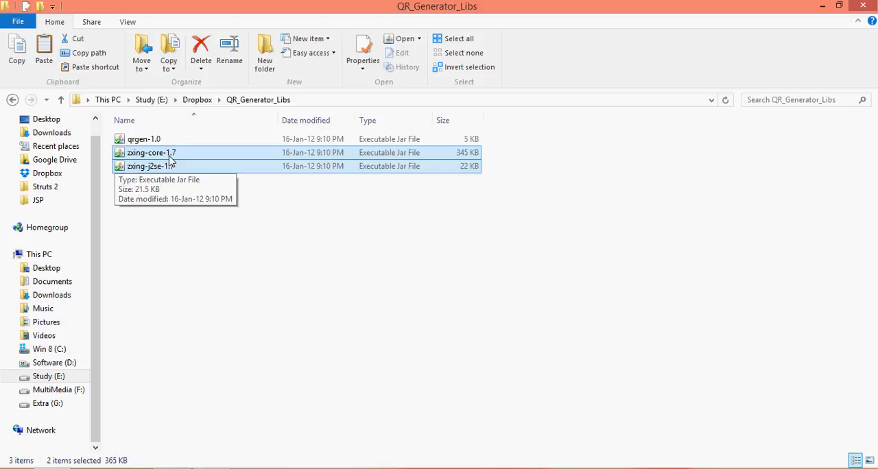
mouse_move(167, 152)
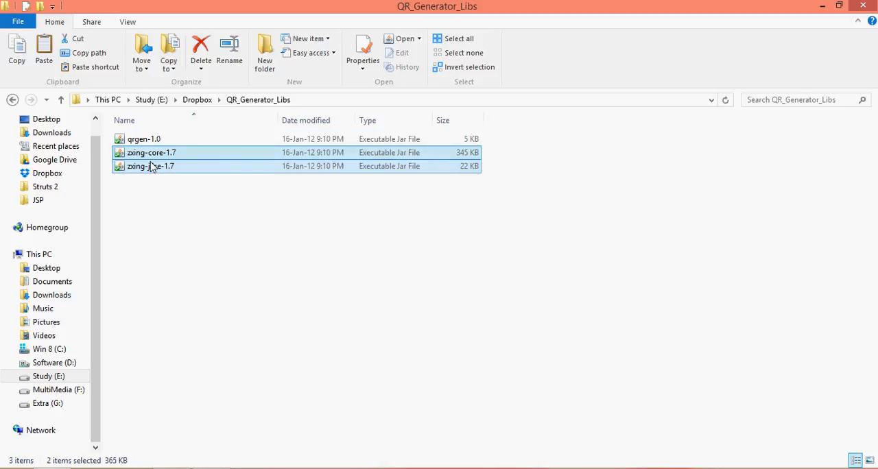
left_click(143, 139)
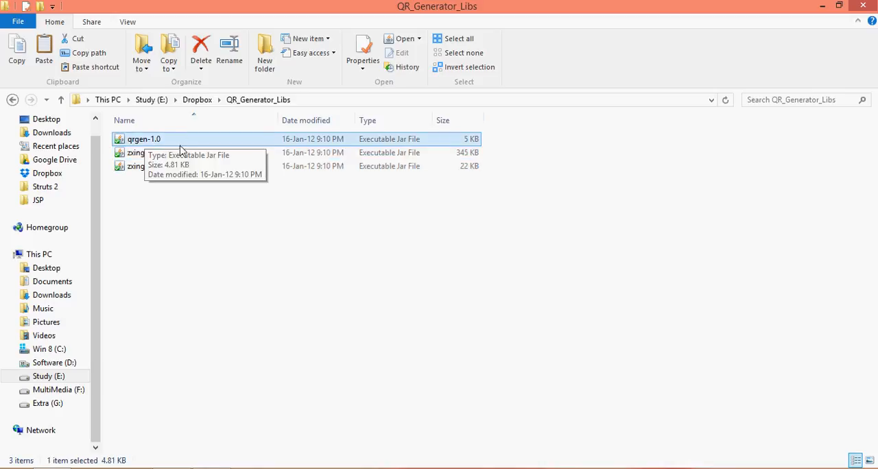
mouse_move(200, 143)
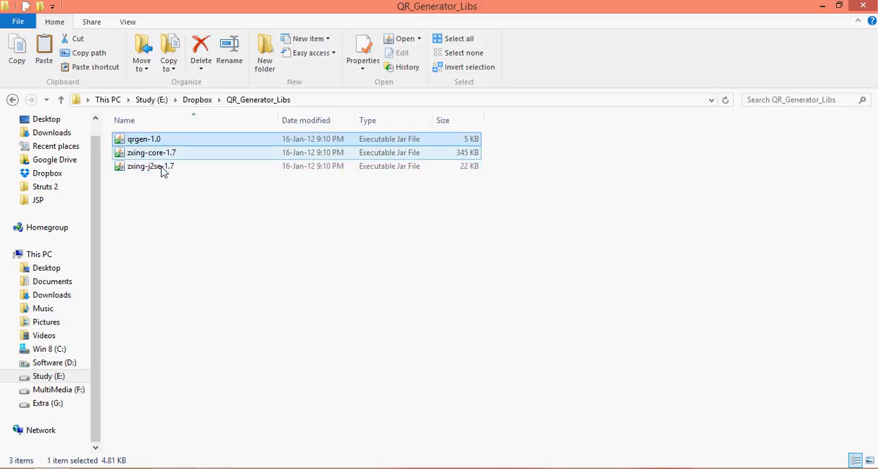
Step: Add the three QR jars from the lib folder to the QRCodeGenerator project's Libraries
left_click(144, 138)
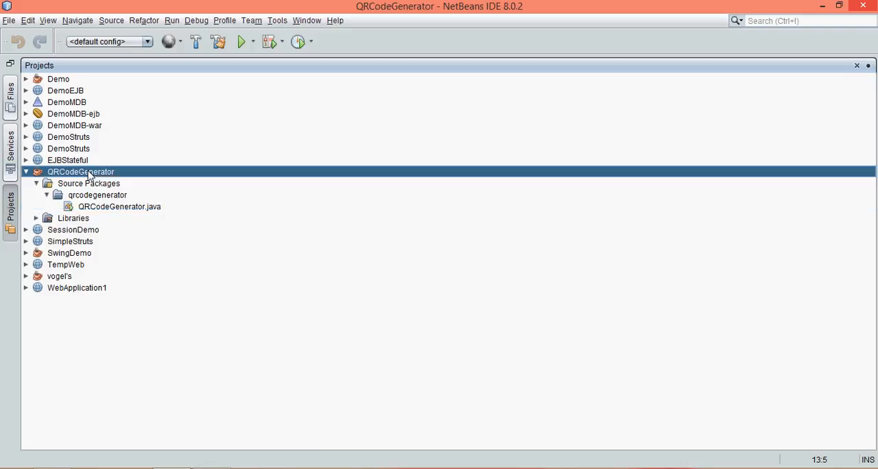
right_click(73, 218)
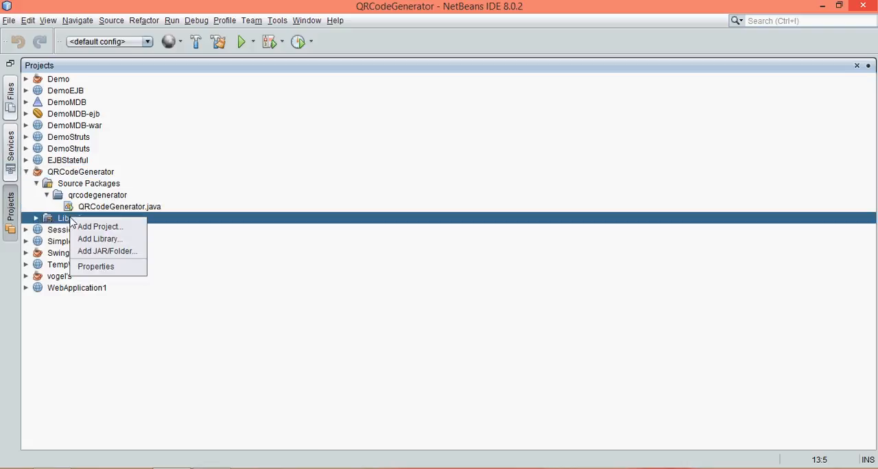
mouse_move(99, 239)
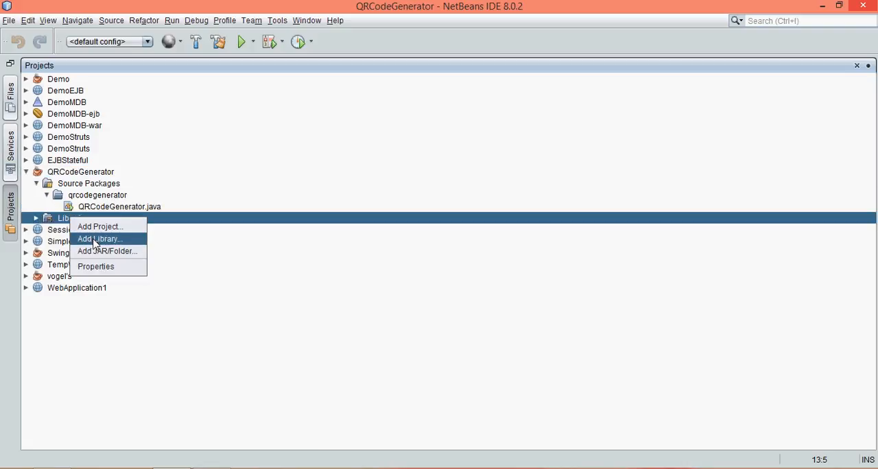
left_click(107, 251)
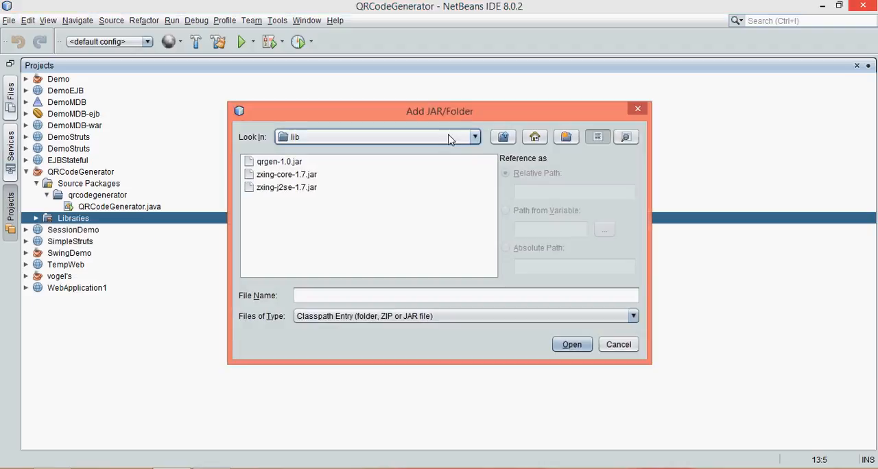
left_click(474, 137)
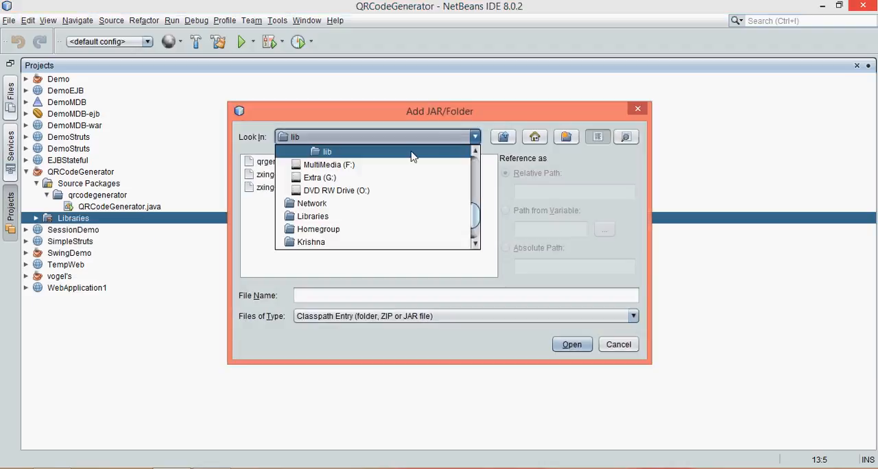
left_click(327, 153)
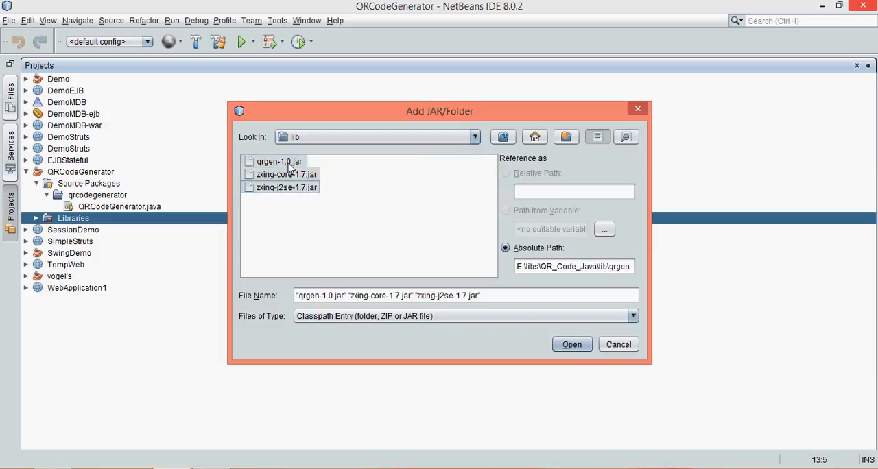
left_click(571, 344)
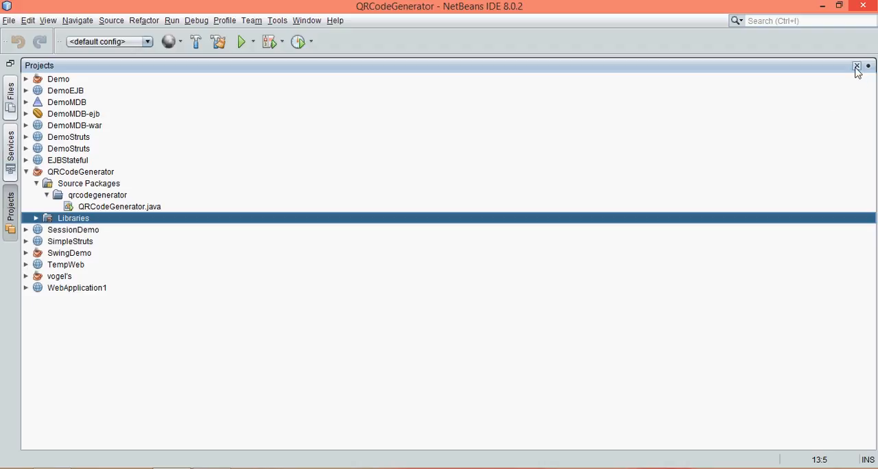
Step: Declare ByteArrayOutputStream out, completing the class name so it is imported
left_click(857, 66)
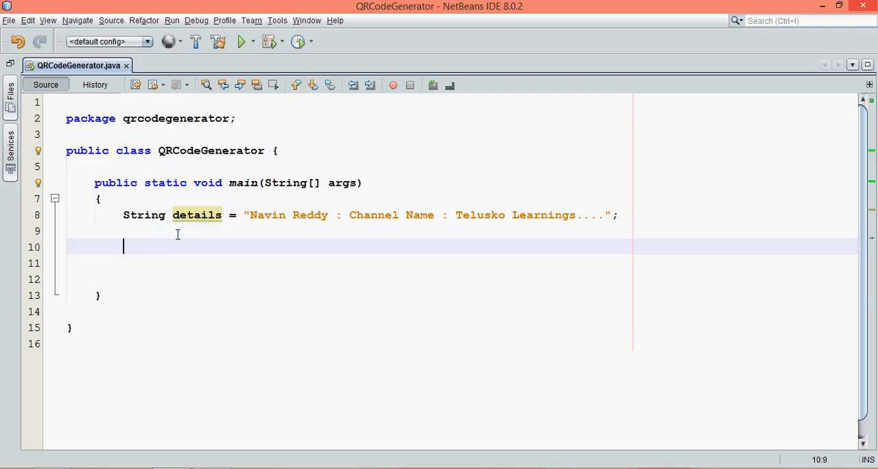
type("Byte")
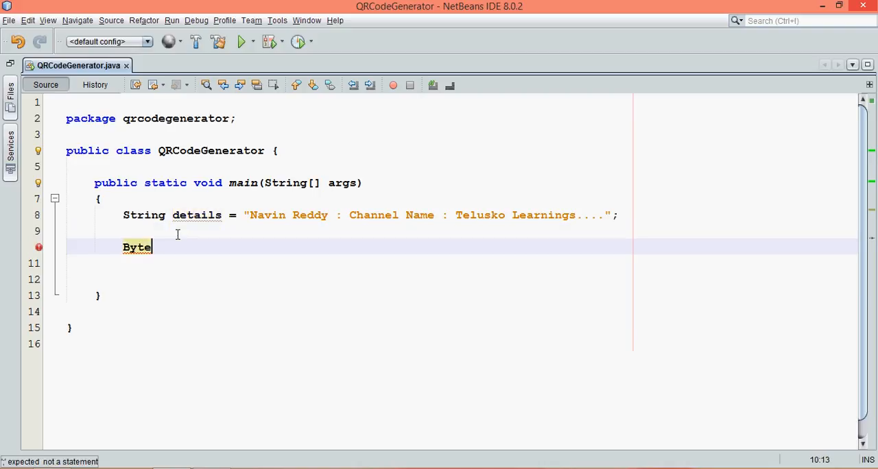
type("ArrayOut")
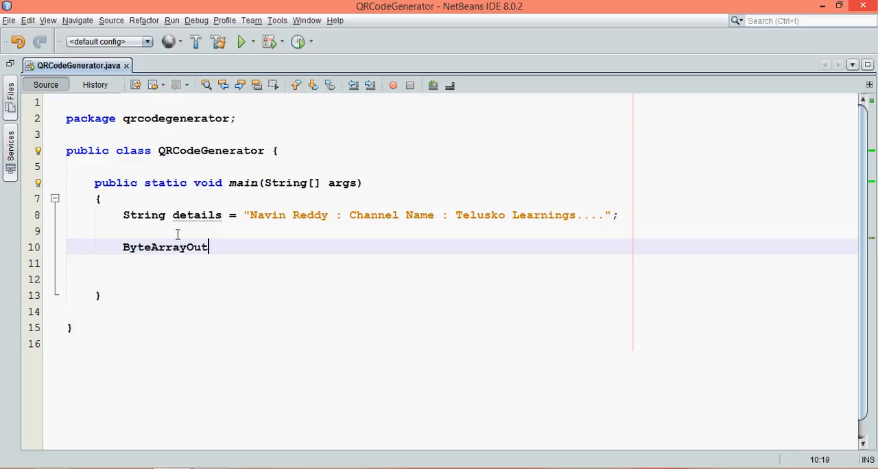
key("ctrl+space")
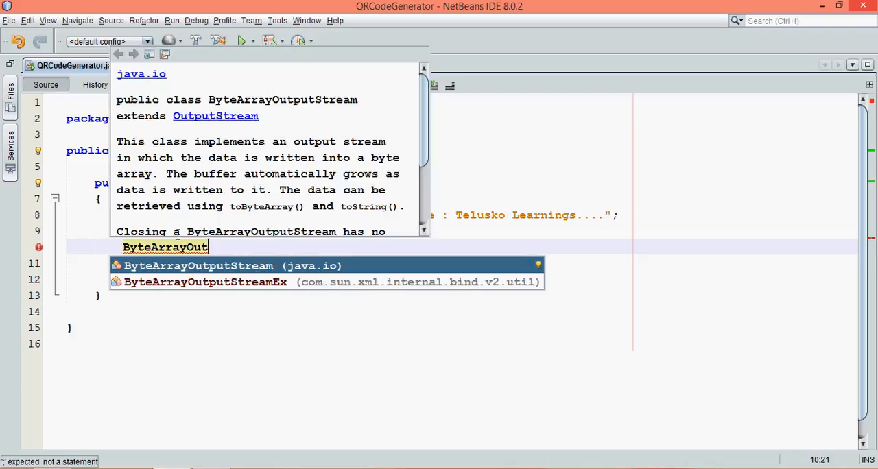
left_click(197, 266)
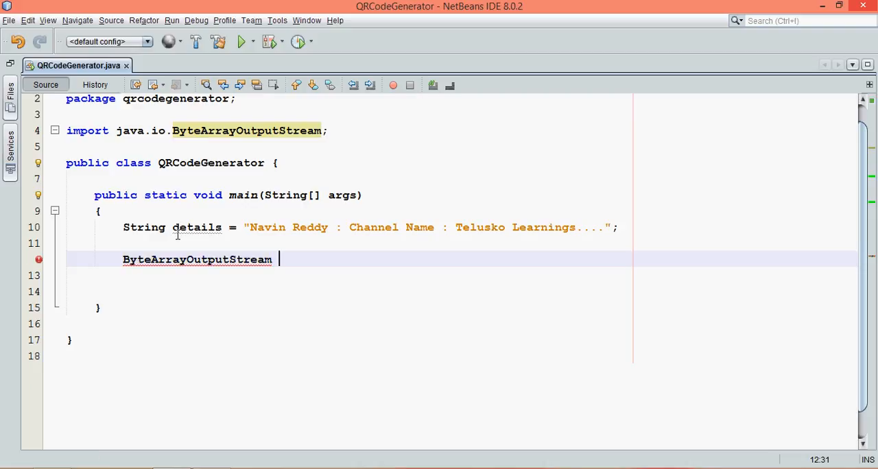
type("out =")
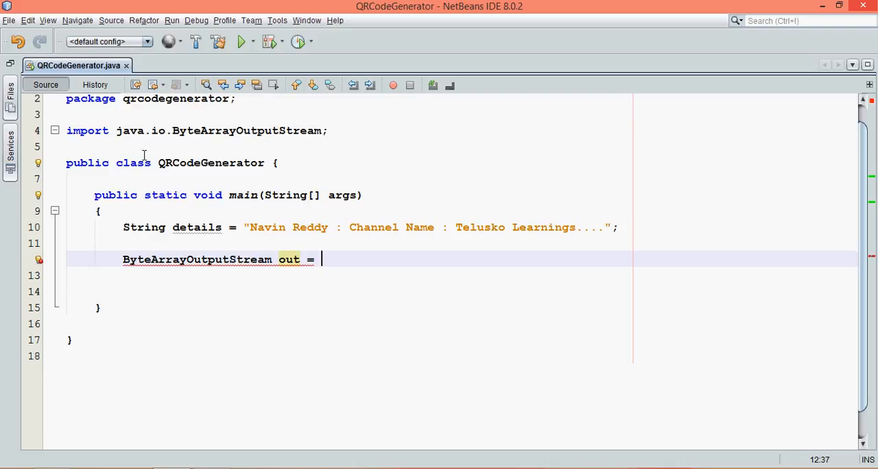
Step: Assign out from QRCode.from(details).to(ImageType.JPG).stream() with QRCode and ImageType imported
type("QRCode")
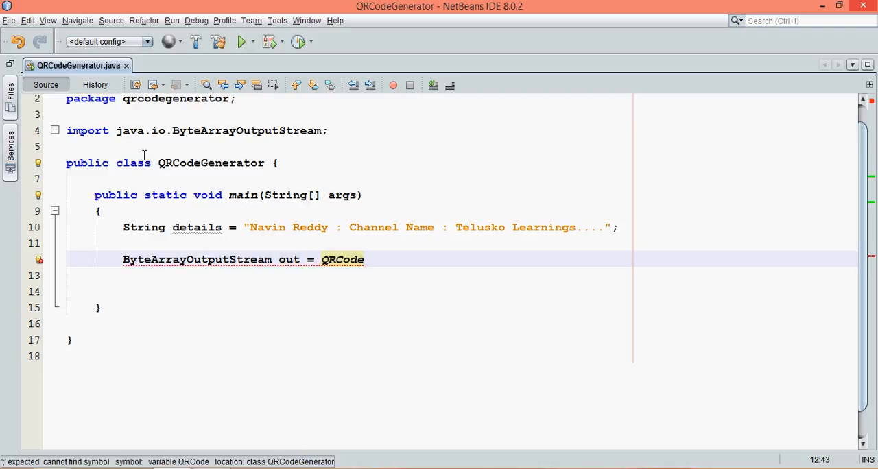
type(".from(details")
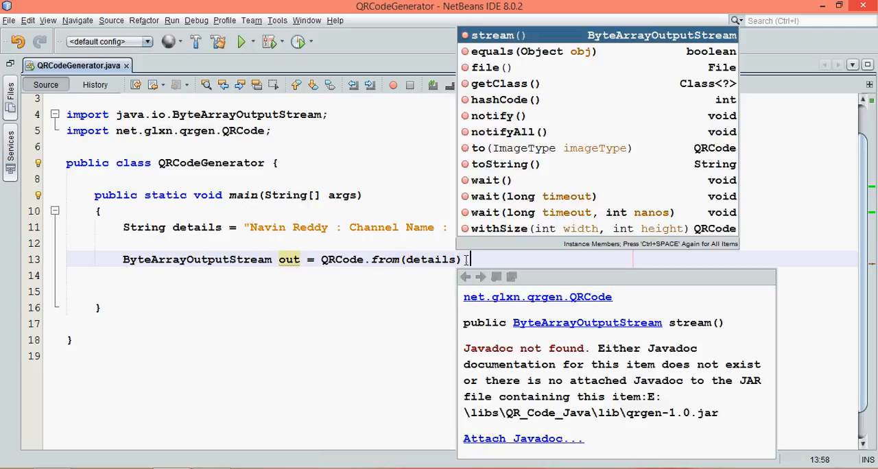
type(".")
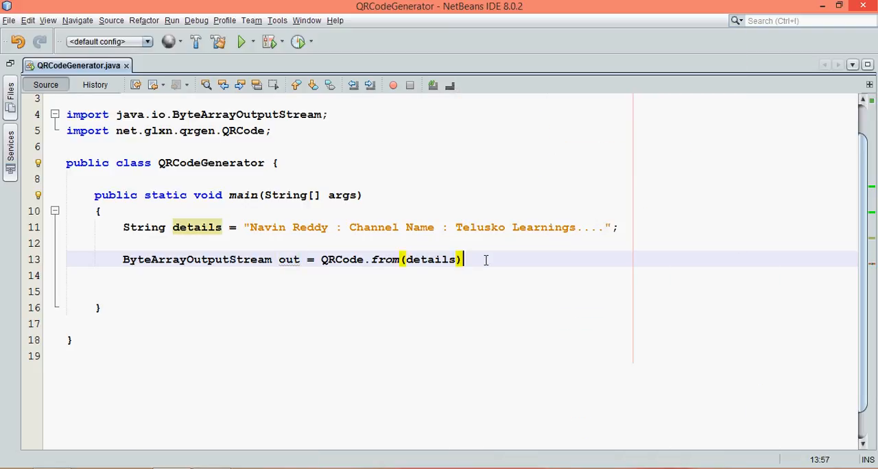
type(".to")
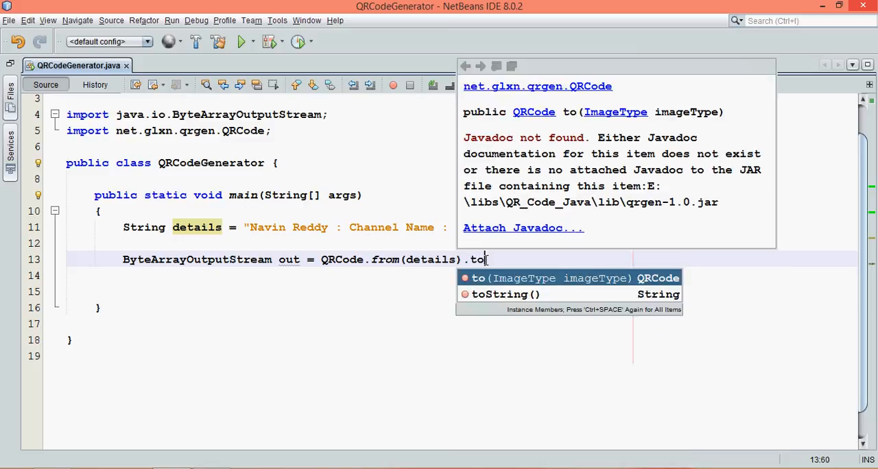
left_click(477, 278)
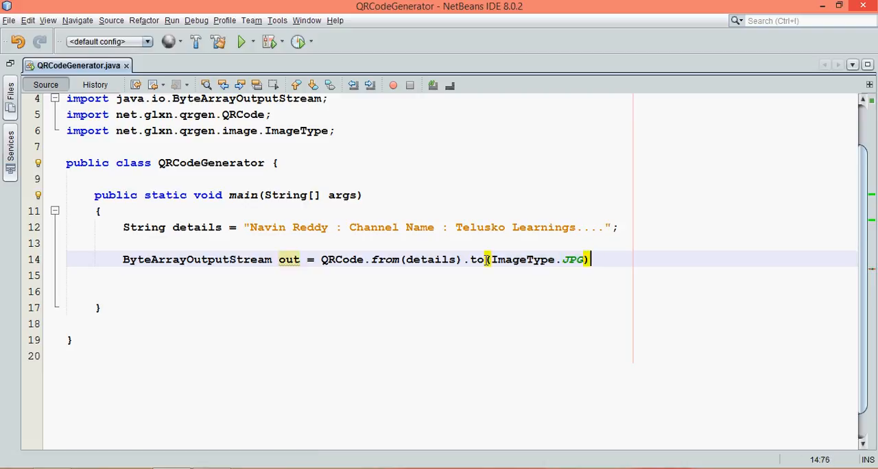
type(".t")
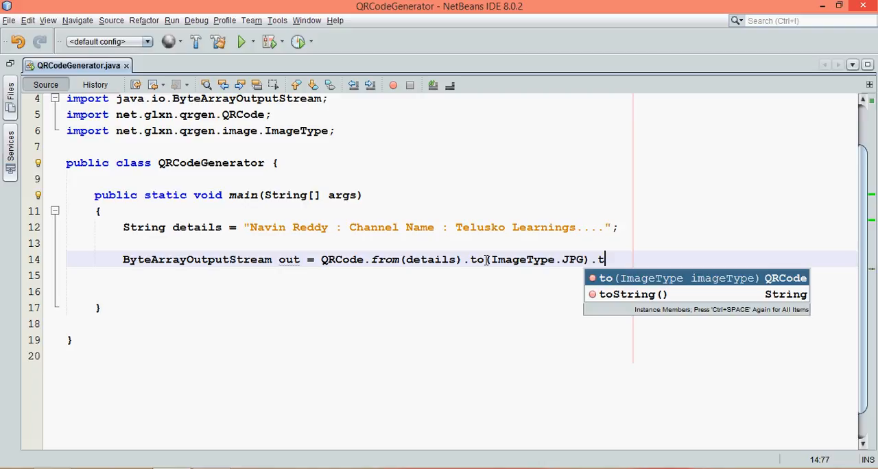
type("stream()")
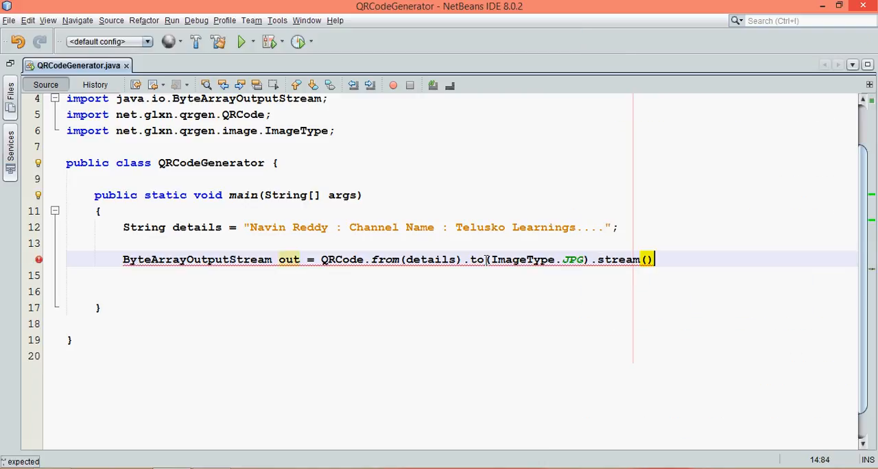
type(";")
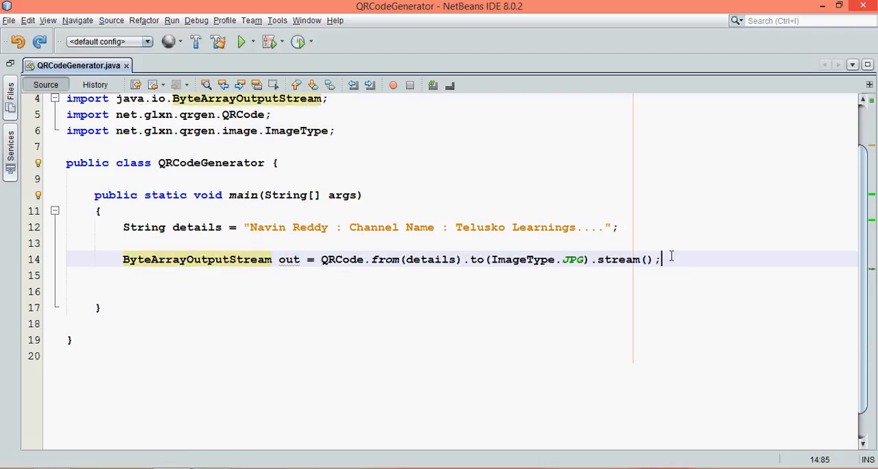
Step: Start a File f = new File("") declaration on a new line
key("enter")
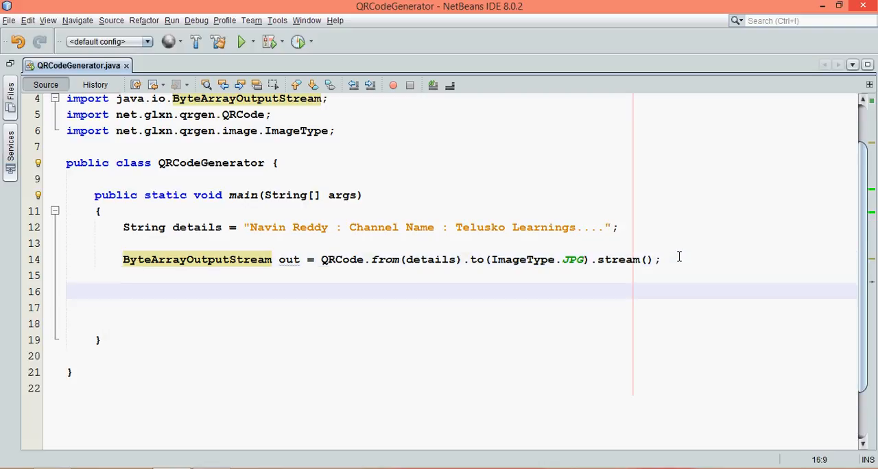
left_click(124, 291)
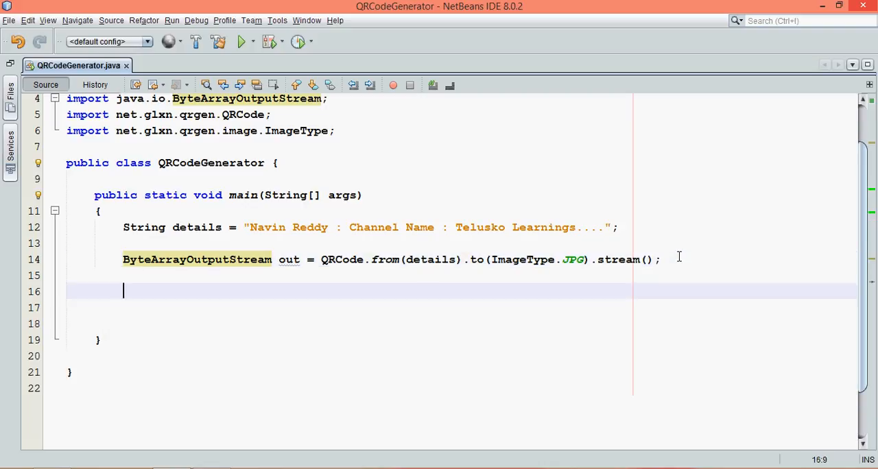
type("File")
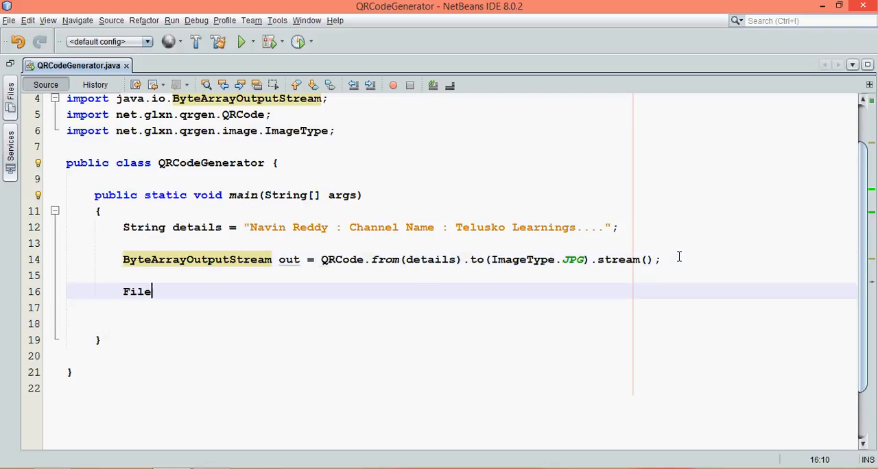
type("f =")
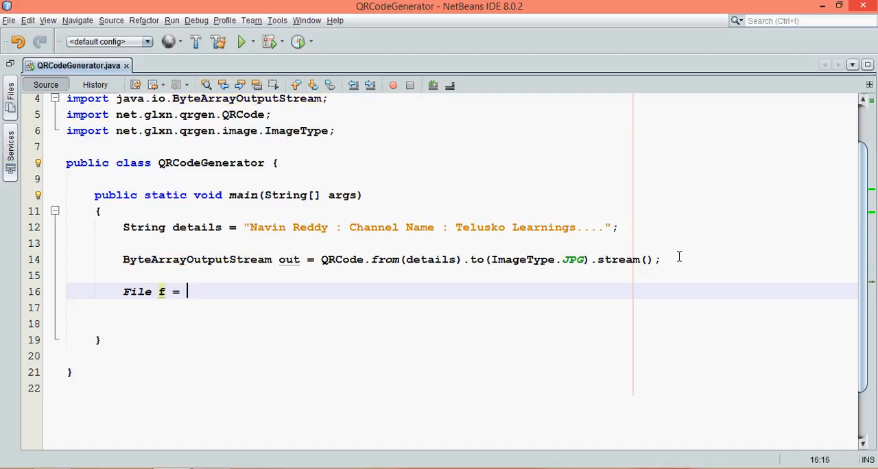
type("new File()")
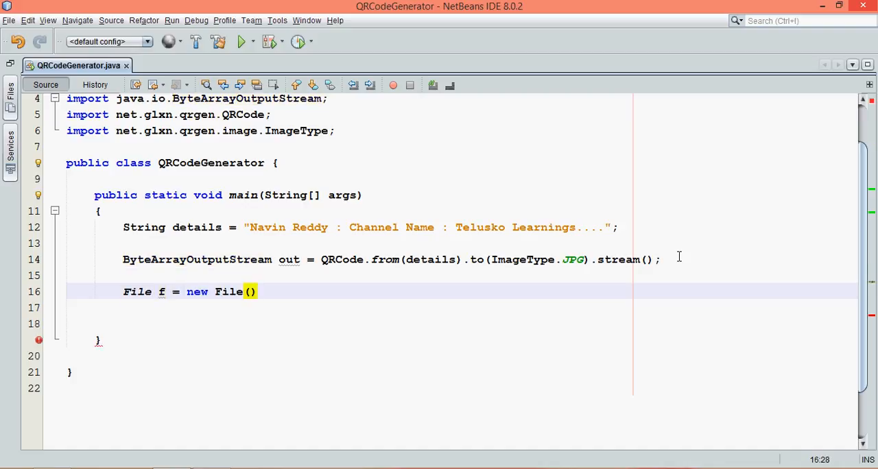
type("\"\");")
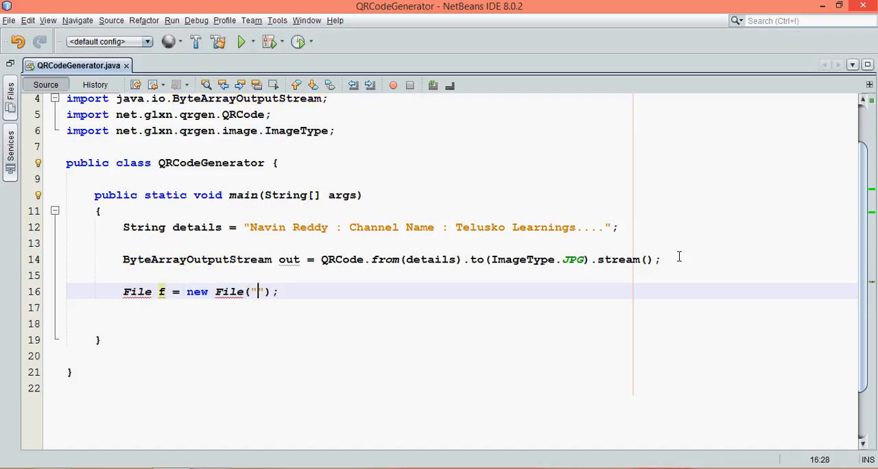
type("E")
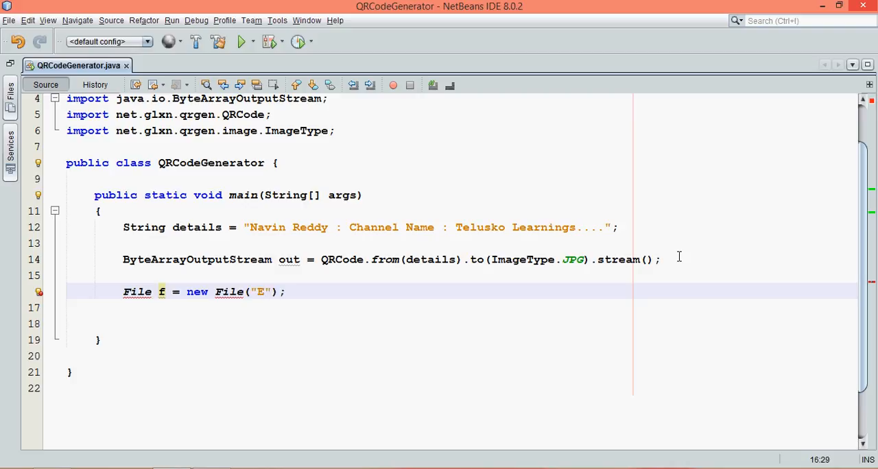
type(":")
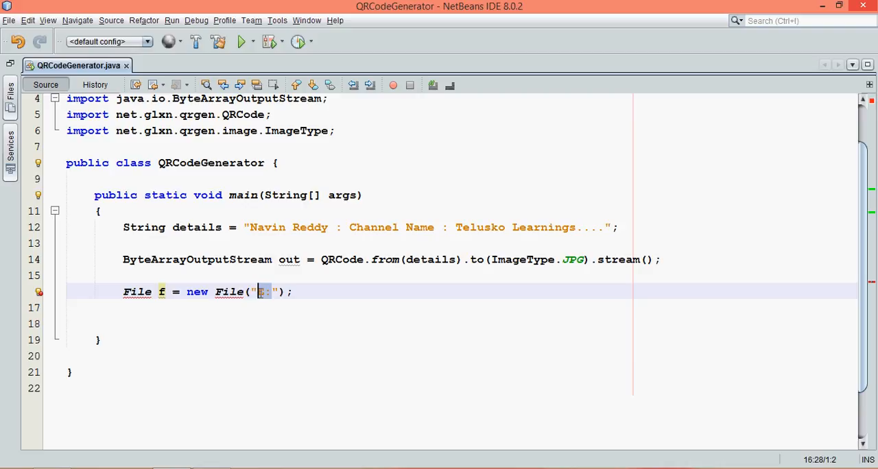
Step: Point f to E:\\Dropbox\\QR_Generator_Libs\\MyChannel.jpg and fix the File import
type("E:\\\\Dropbox\\\\QR_Generator_Libs")
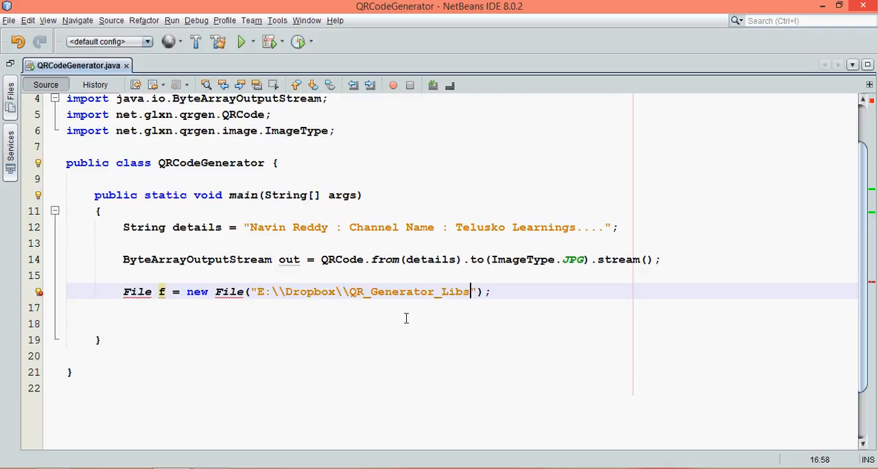
type("\\\\")
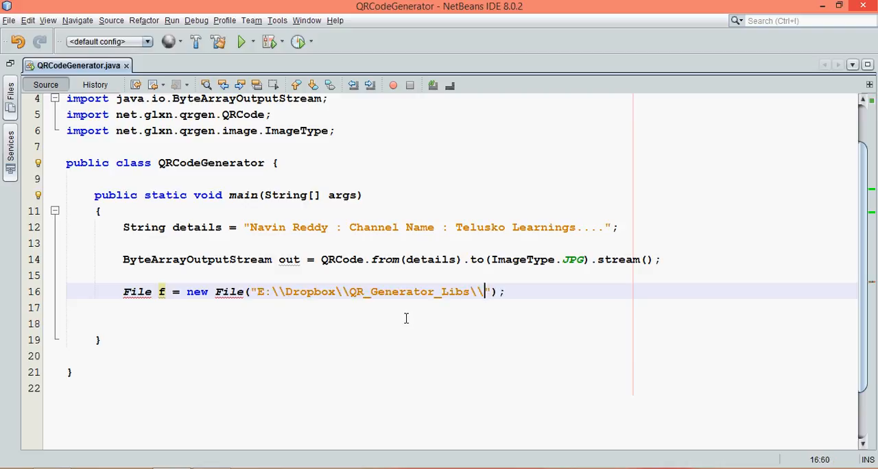
type("QR")
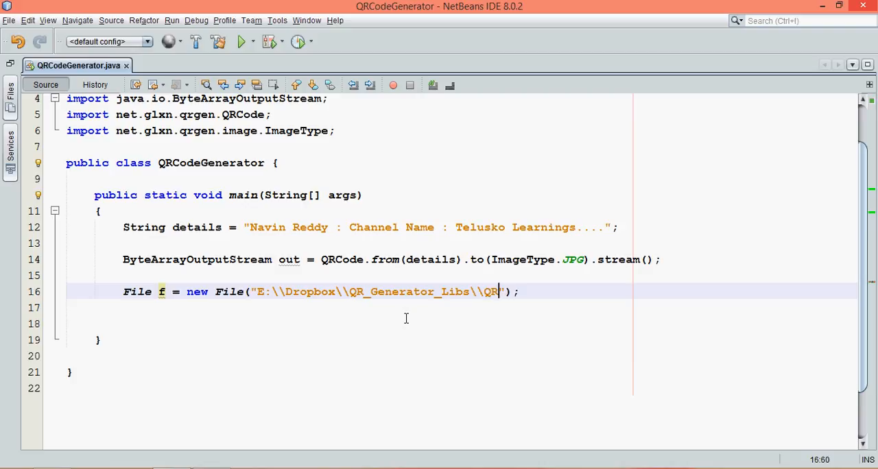
type("M")
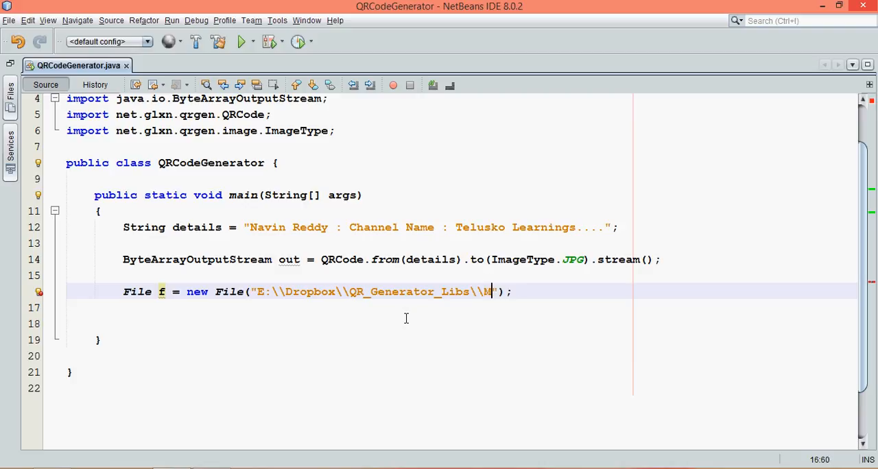
type("yCh")
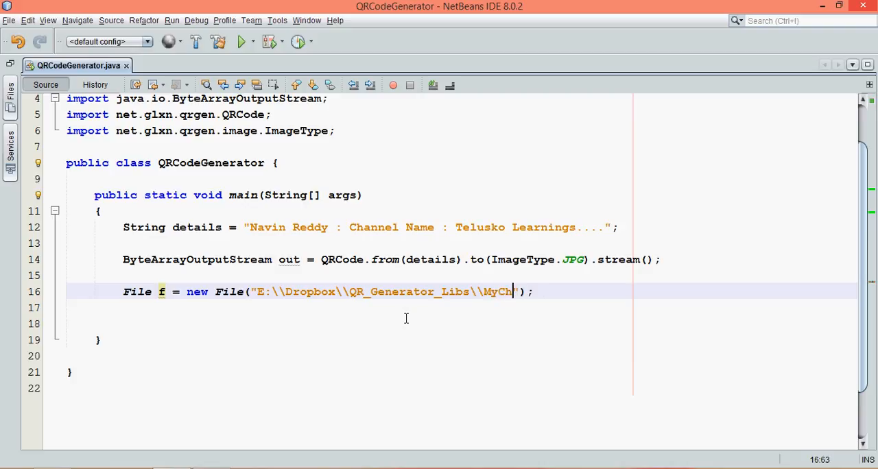
type("annel.")
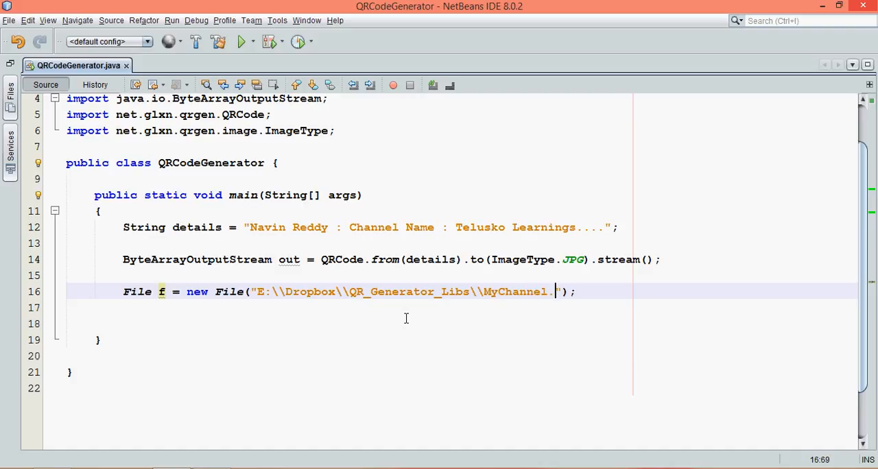
type("jpg")
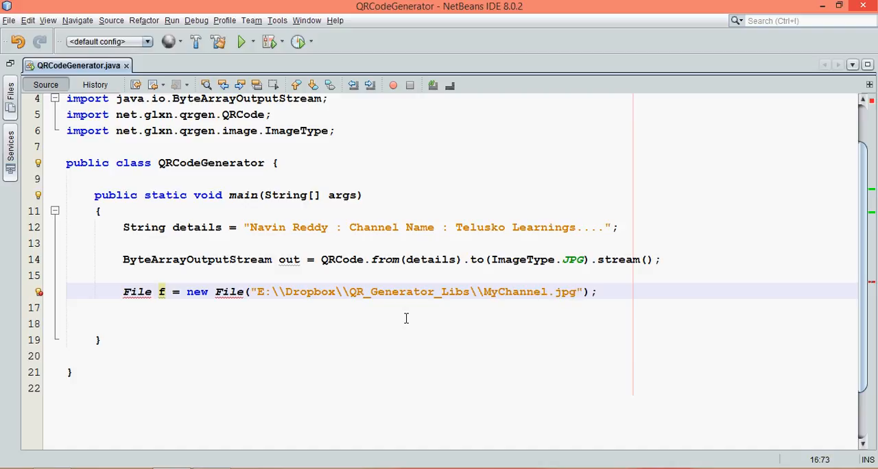
left_click(387, 291)
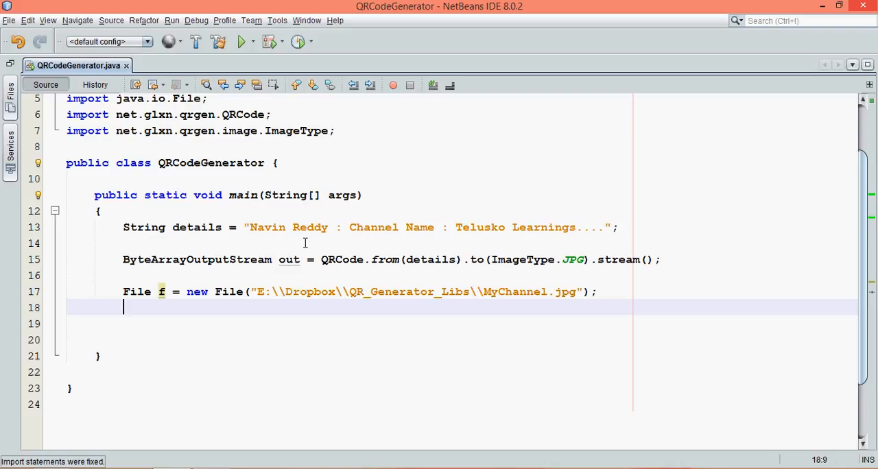
Step: Declare FileOutputStream fos = new FileOutputStream(f) and add throws Exception to main
type("File")
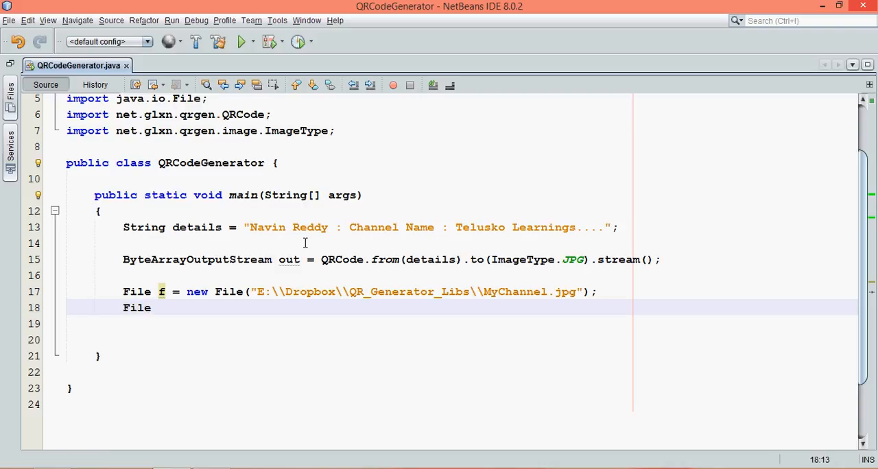
type("OutputStream")
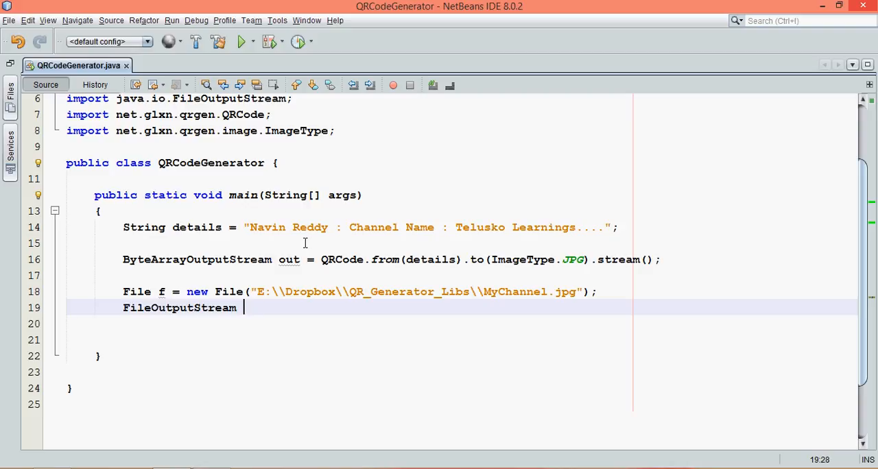
type("fos =")
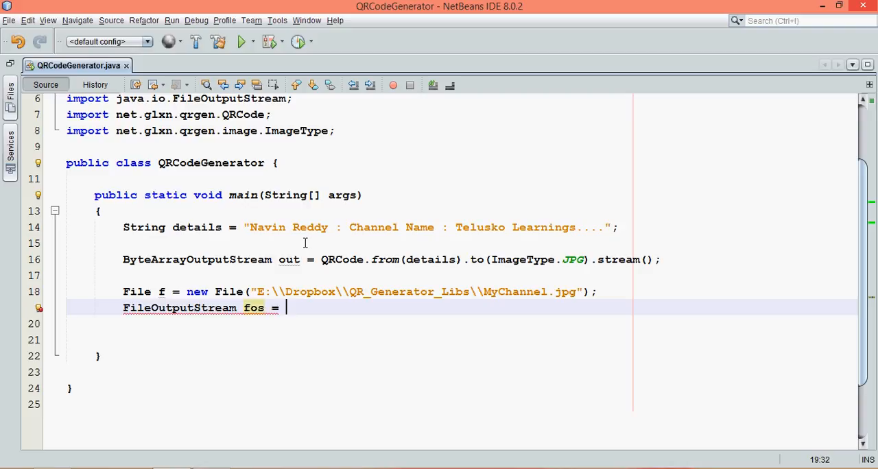
type("new FileOutputStream(f);")
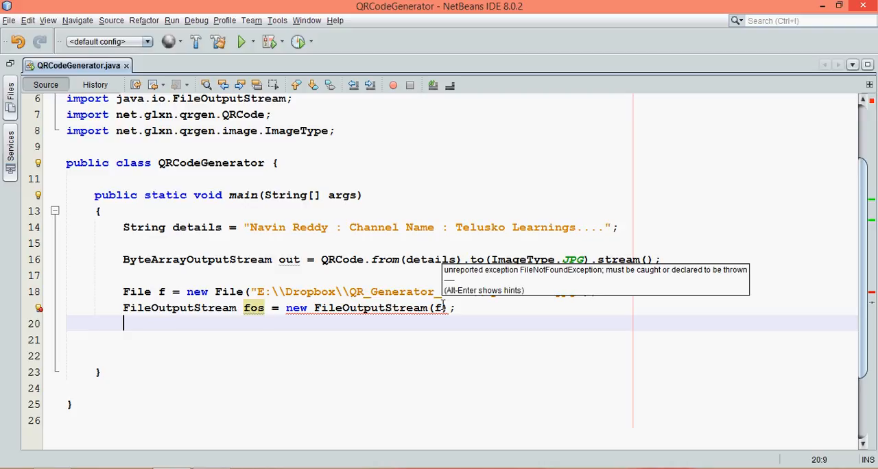
type("_Libs\\\\MyChannel.jpg\");")
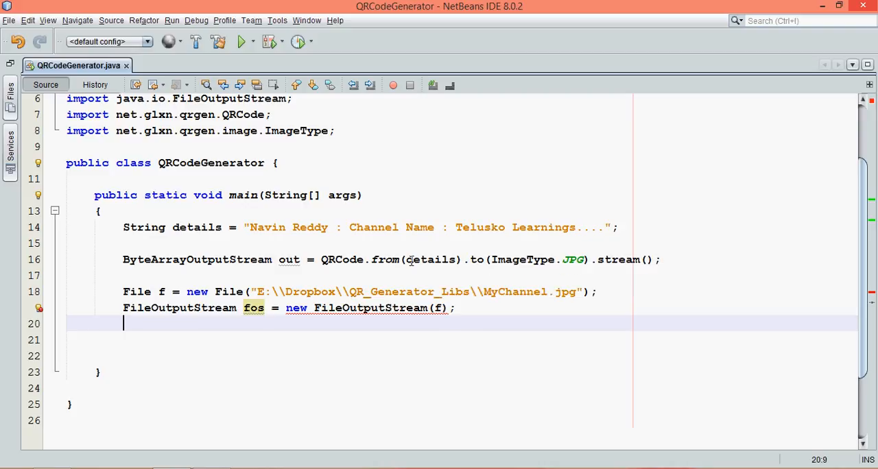
type("throws E")
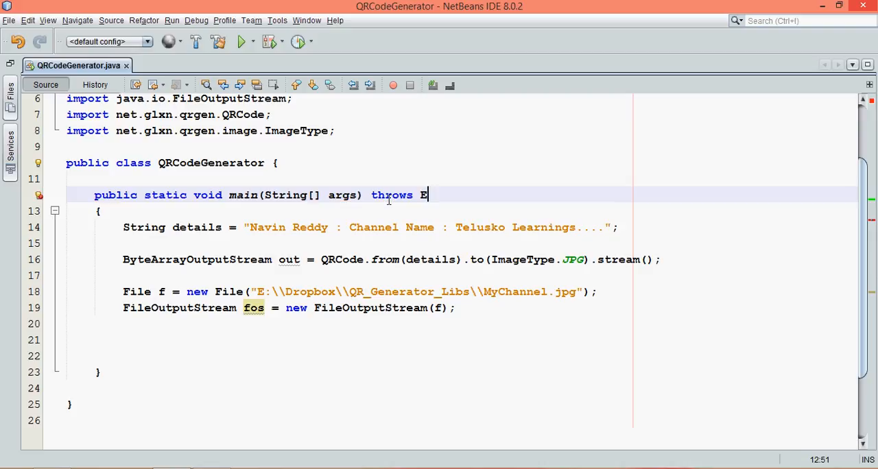
type("xception")
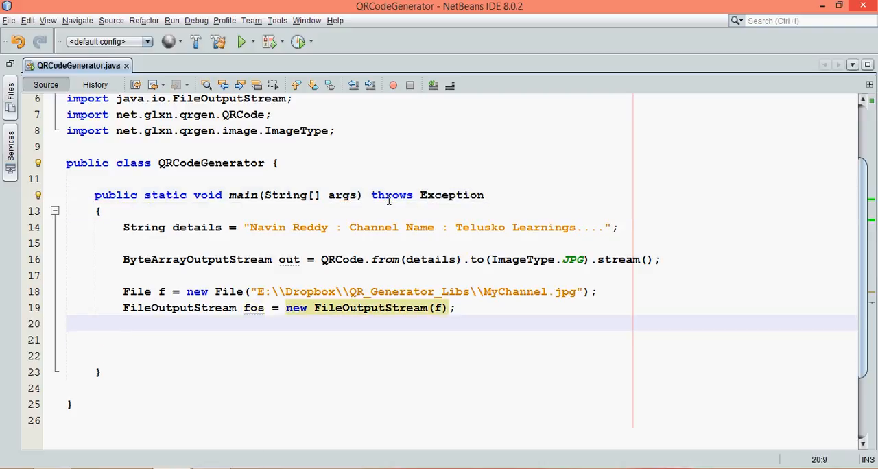
Step: Write out.toByteArray() to fos, flush it, and save the source file
key("enter")
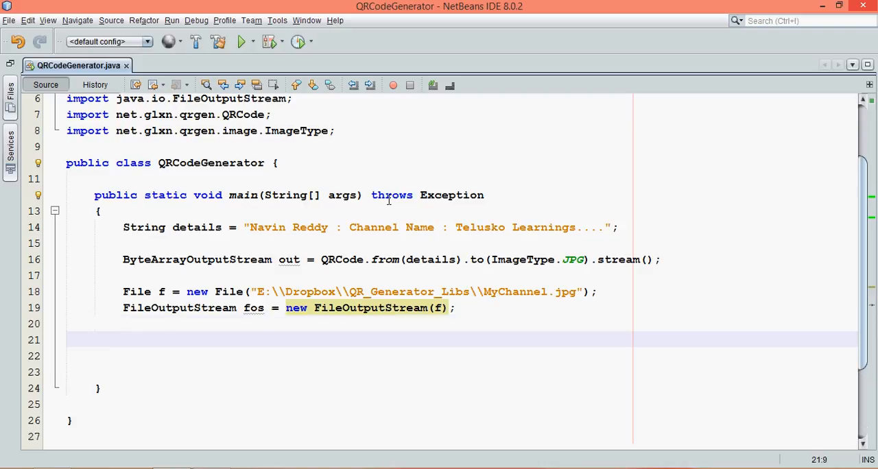
type("fos.wir")
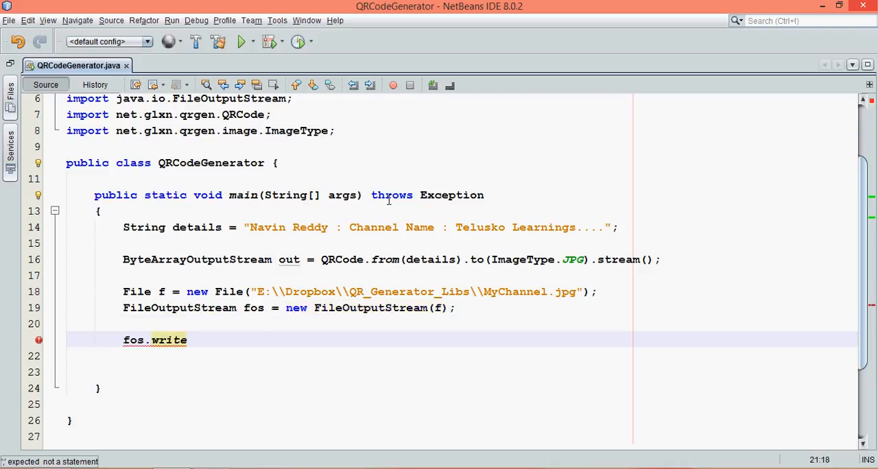
type("();")
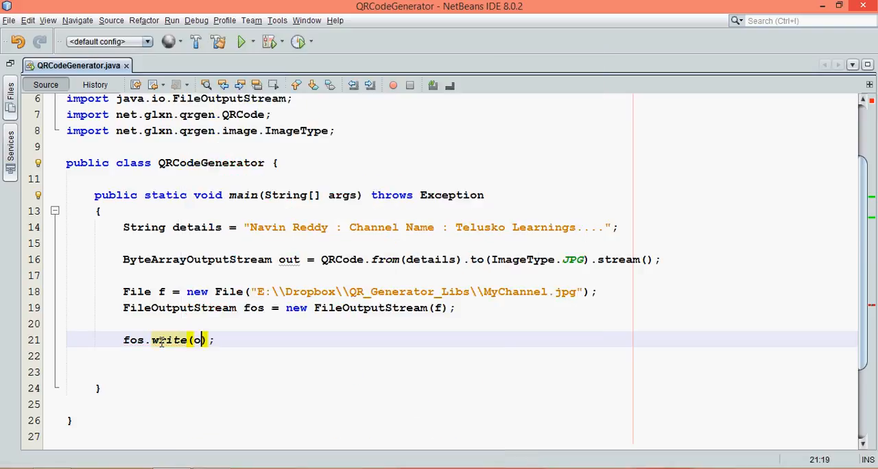
type("ut")
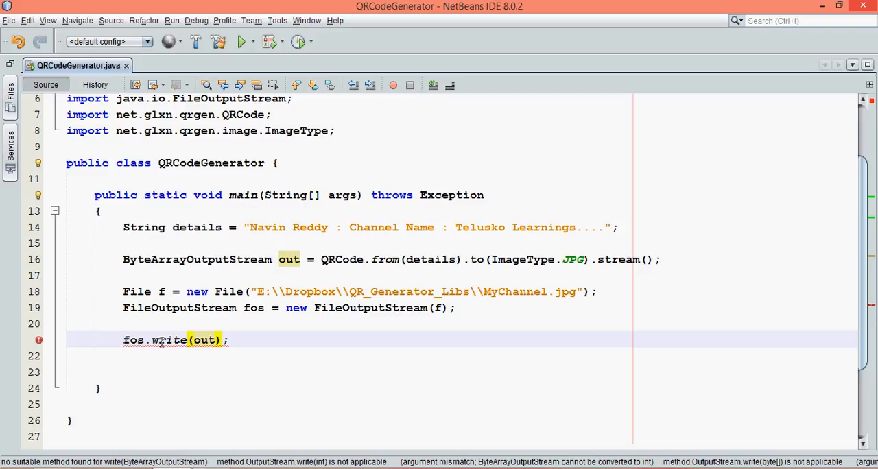
type(".toByteArray(")
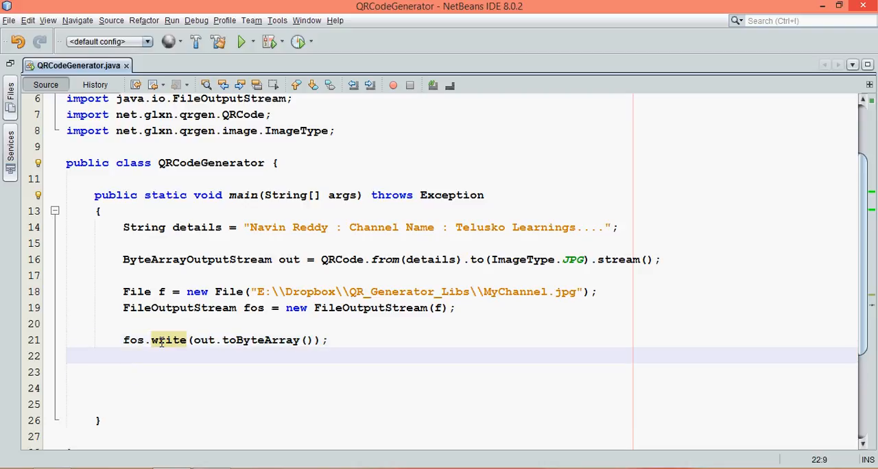
type("fos")
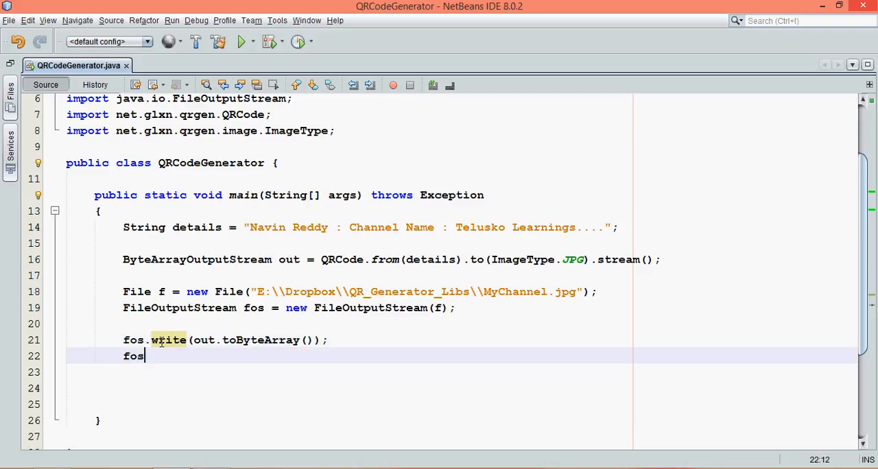
type(".flush();")
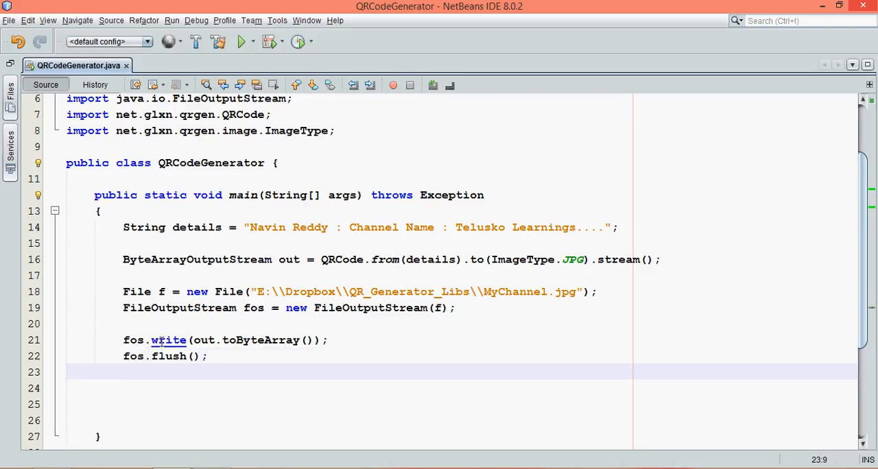
key("ctrl+s")
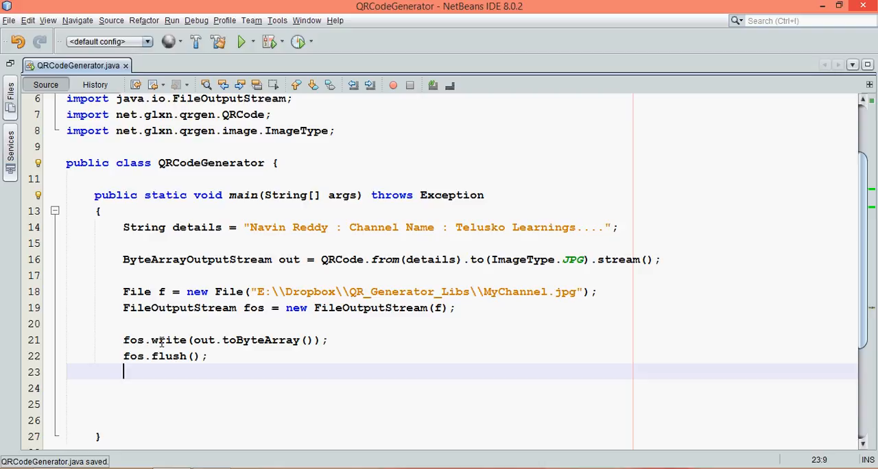
mouse_move(212, 232)
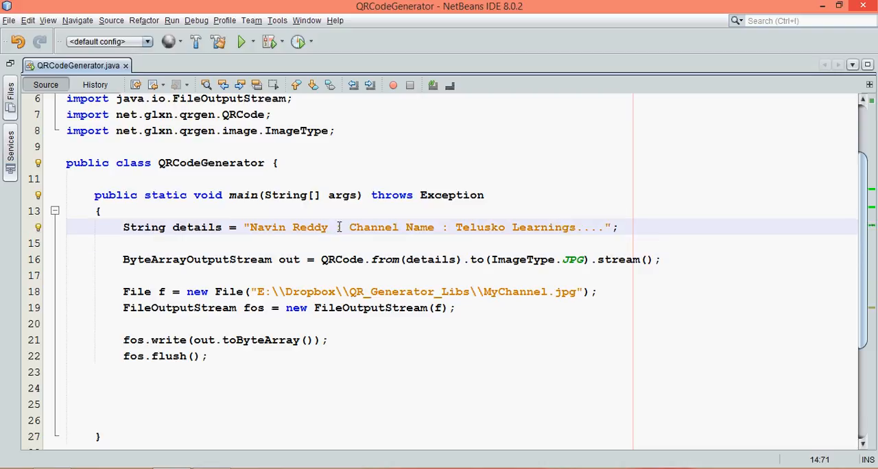
Step: Change the details string to "Navin Reddy - Channel Name : Telusko Learnings...." before running
type("-")
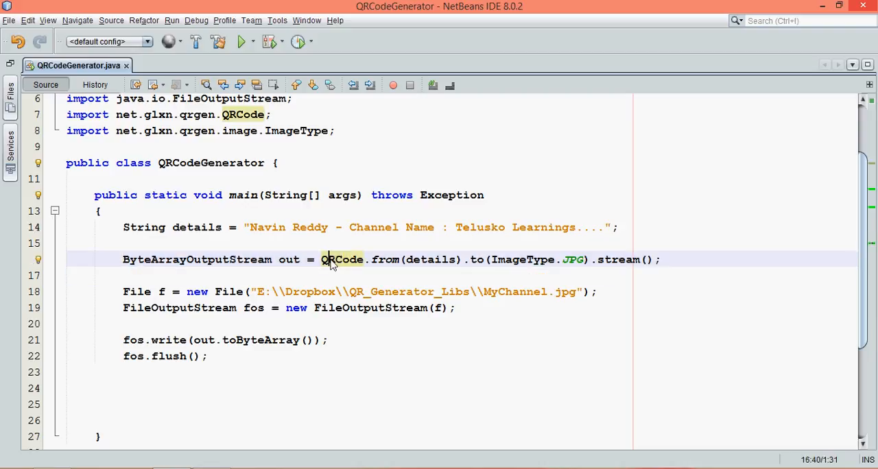
mouse_move(520, 268)
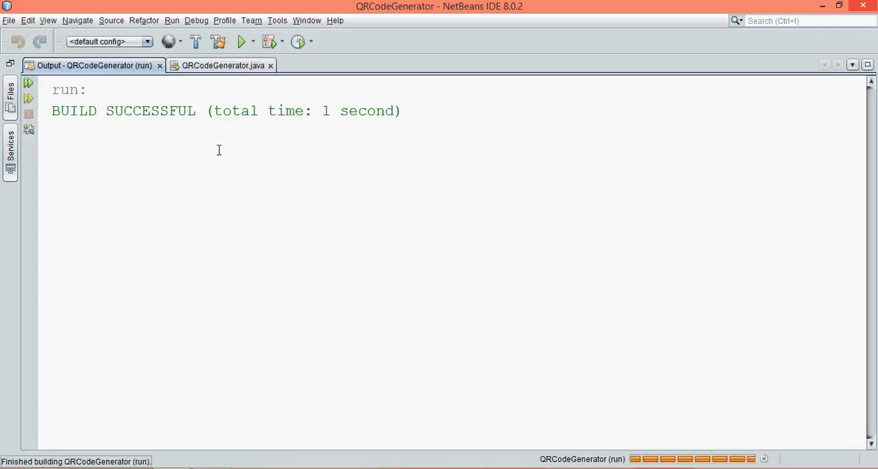
Step: Open the generated MyChannel image in Windows Photo Viewer to see the QR code
double_click(151, 109)
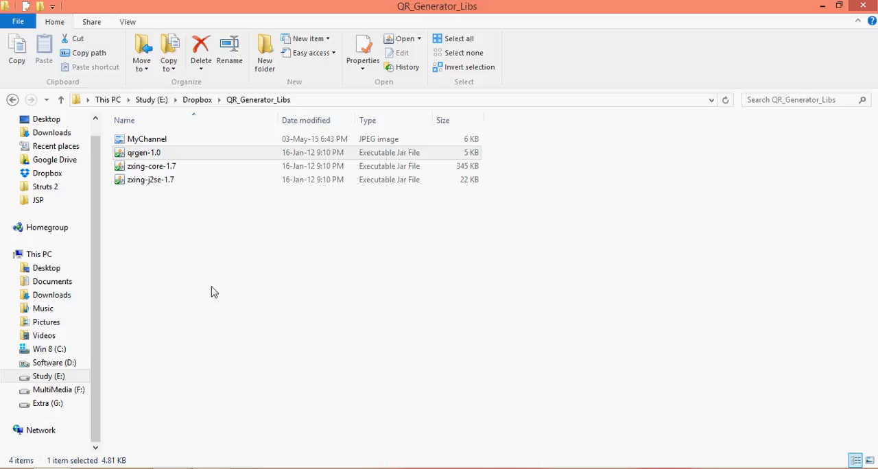
left_click(147, 139)
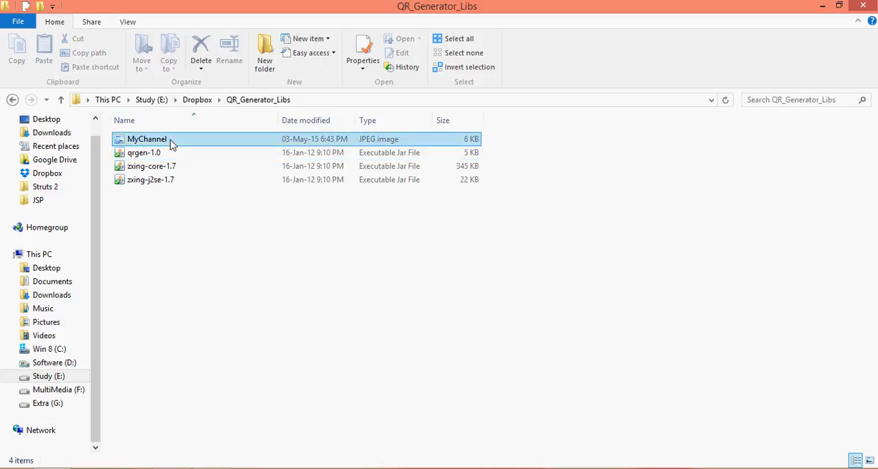
double_click(147, 140)
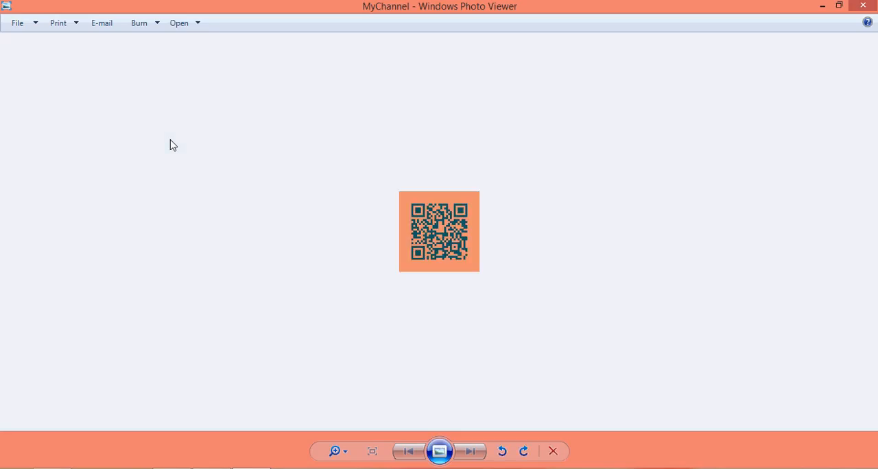
mouse_move(451, 233)
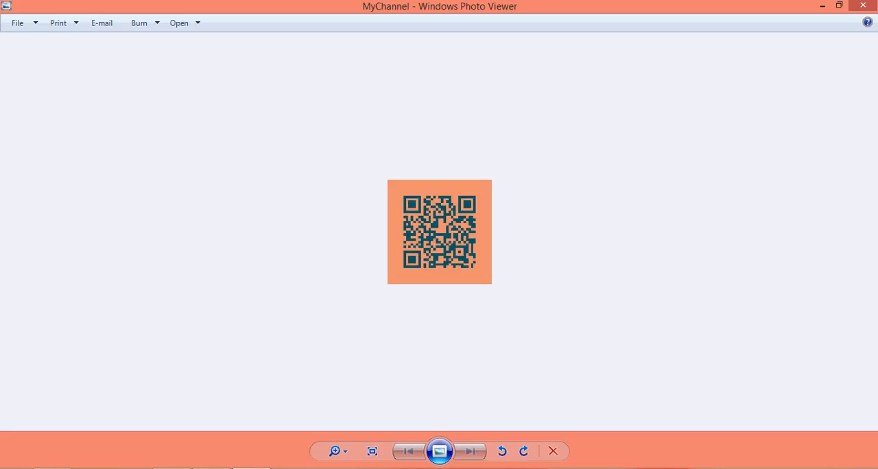
mouse_move(289, 367)
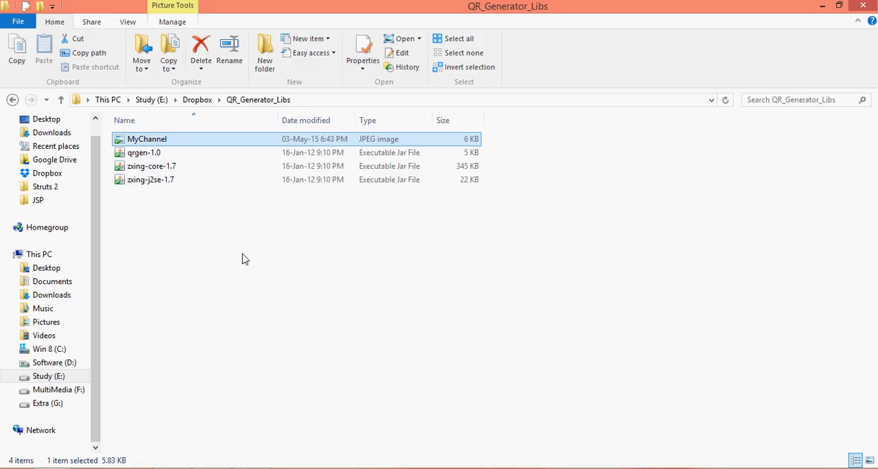
Step: Point out the qrgen-1.0 and zxing-core-1.7 jars, then return to the QRCodeGenerator source
left_click(144, 153)
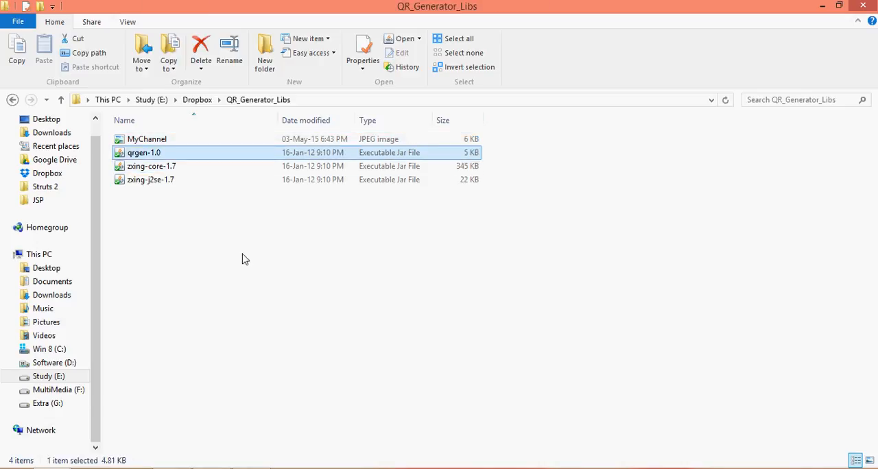
mouse_move(144, 153)
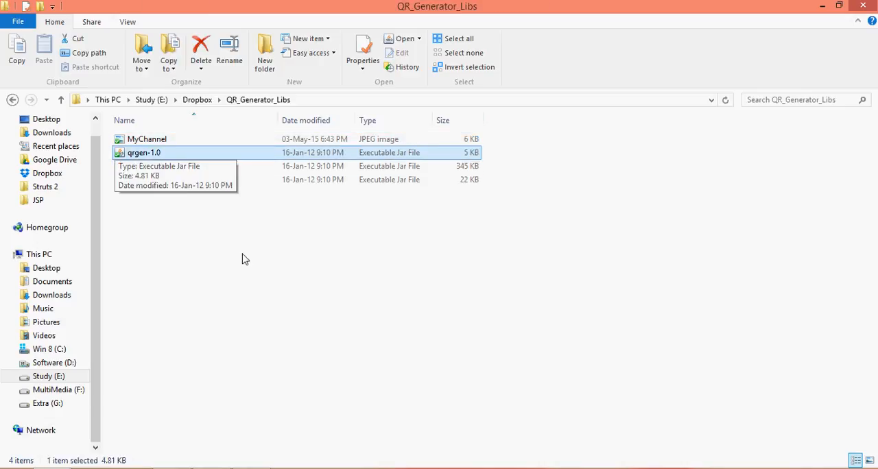
left_click(151, 166)
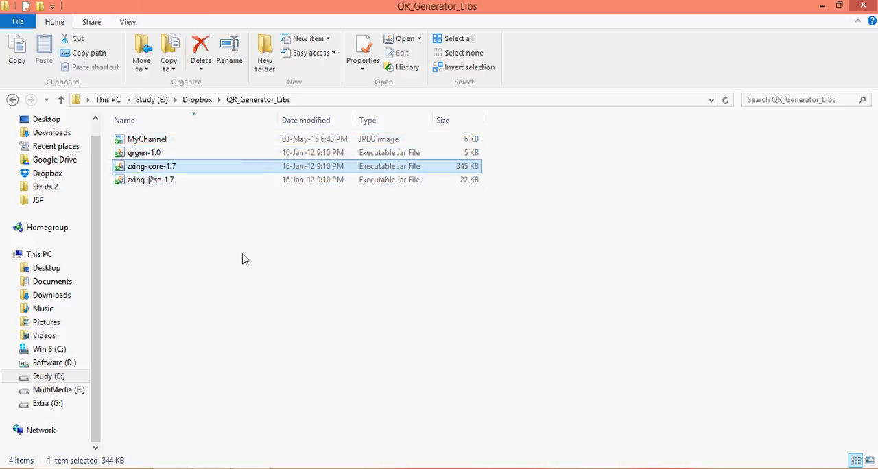
mouse_move(151, 166)
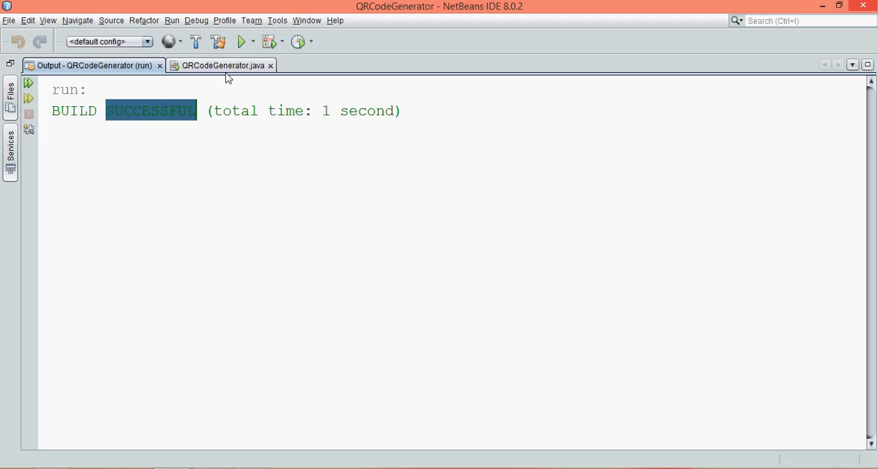
left_click(221, 66)
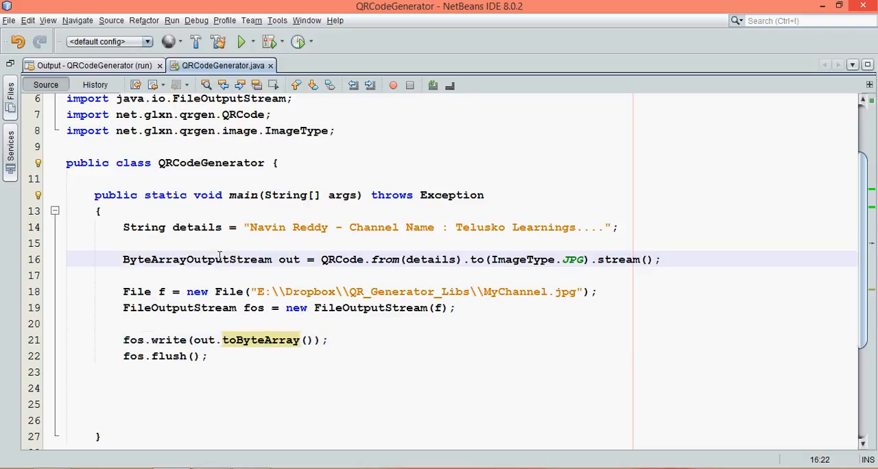